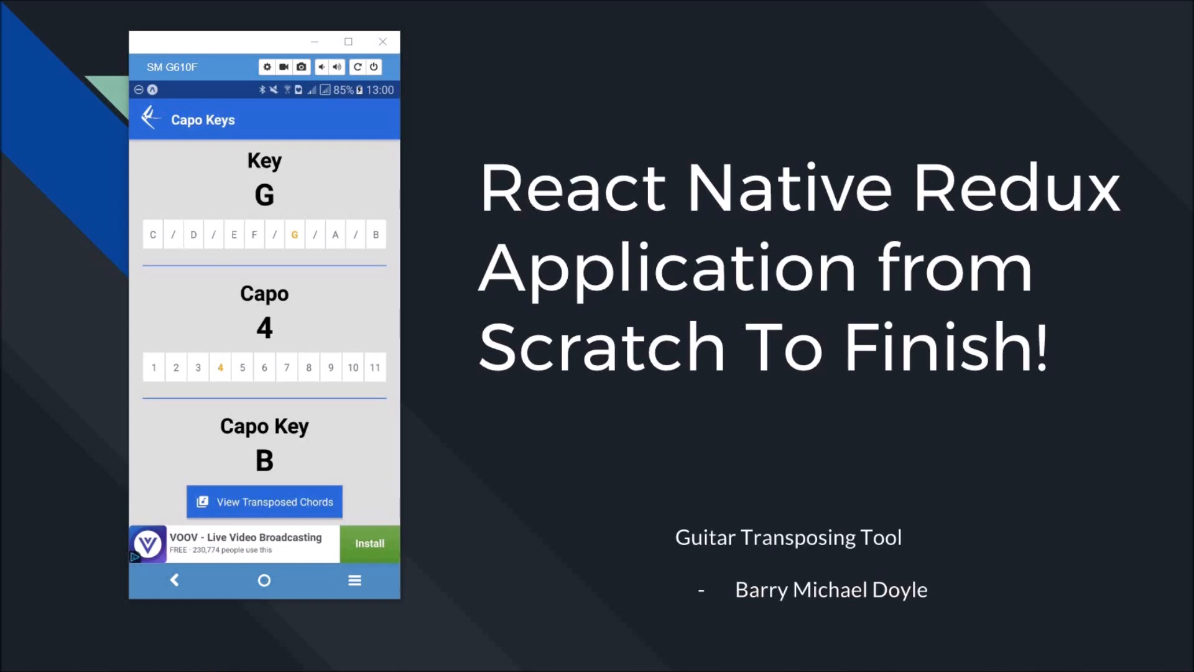
{"action": "mouse_move", "coordinate": [271, 216]}
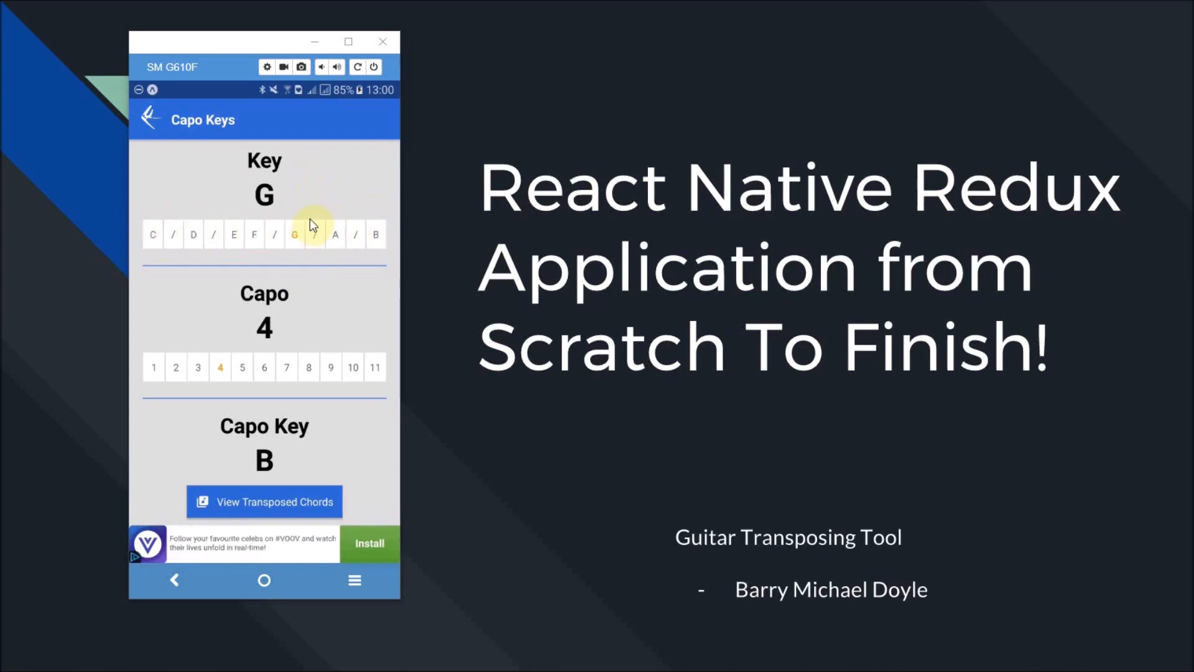
{"action": "mouse_move", "coordinate": [195, 199]}
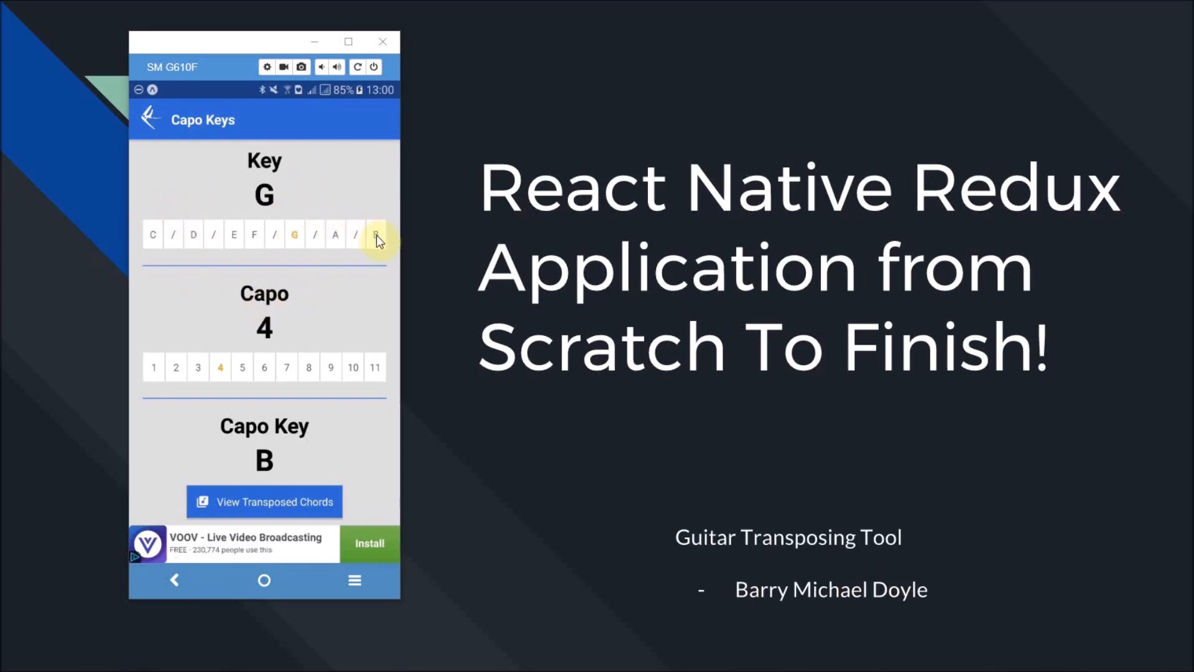
{"action": "mouse_move", "coordinate": [140, 255]}
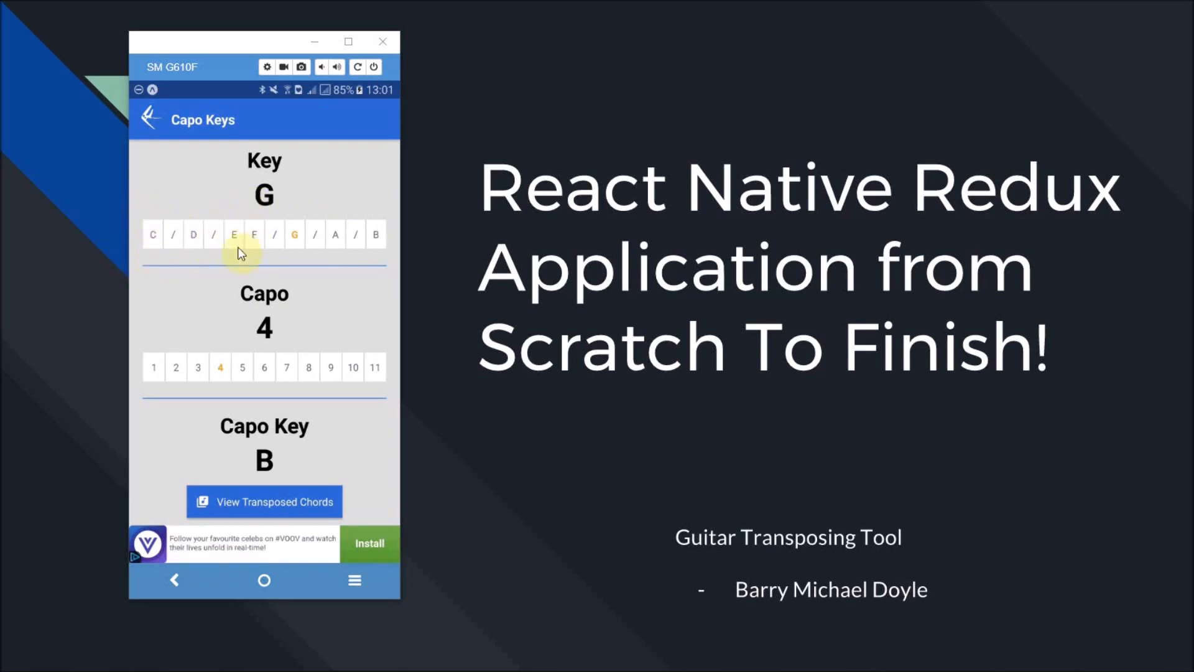
{"action": "mouse_move", "coordinate": [239, 231]}
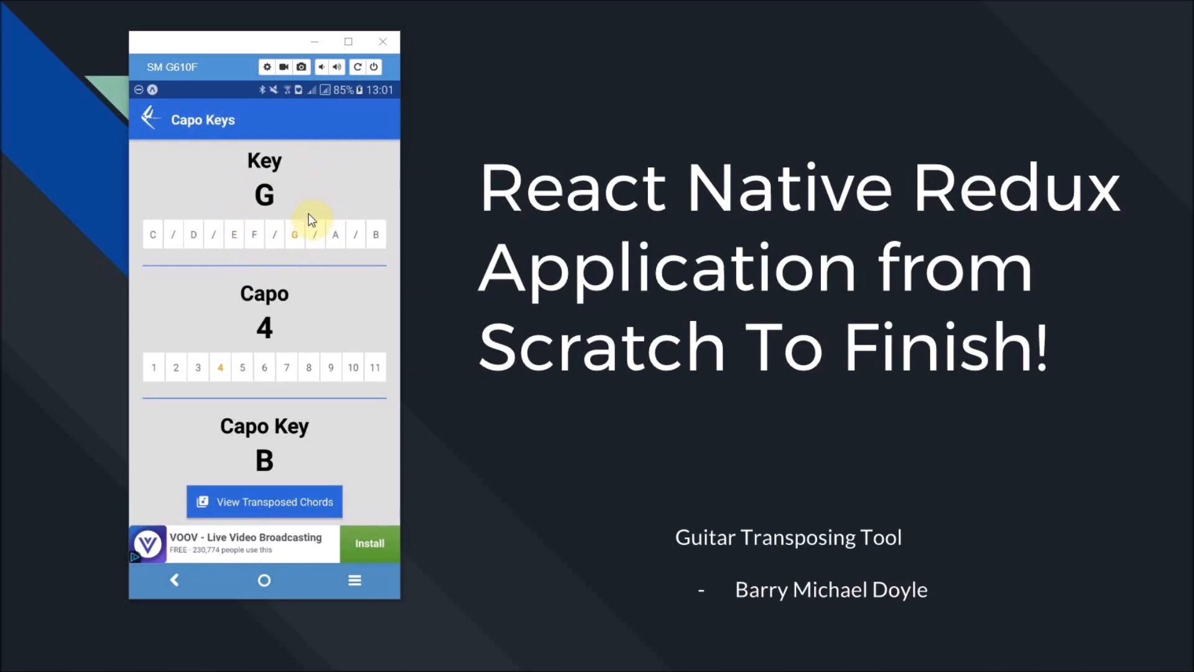
Step: Reveal Expo XDE's Project menu with the new-project and open-project options
{"action": "left_click", "coordinate": [253, 234]}
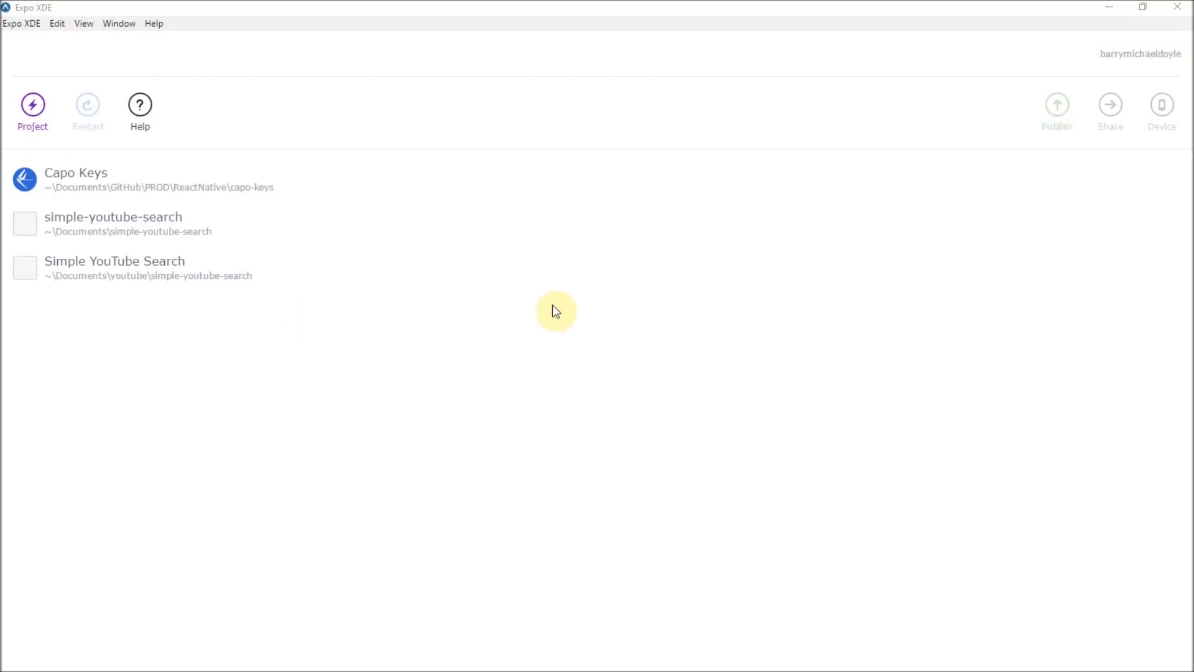
{"action": "mouse_move", "coordinate": [600, 121]}
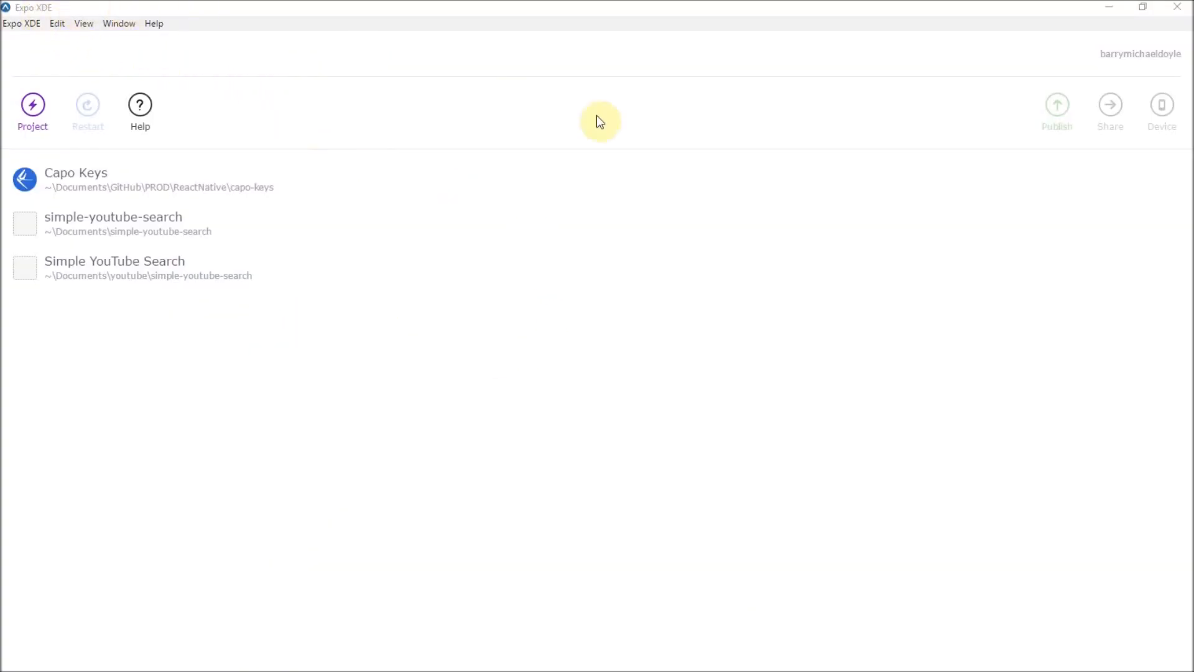
{"action": "mouse_move", "coordinate": [684, 275]}
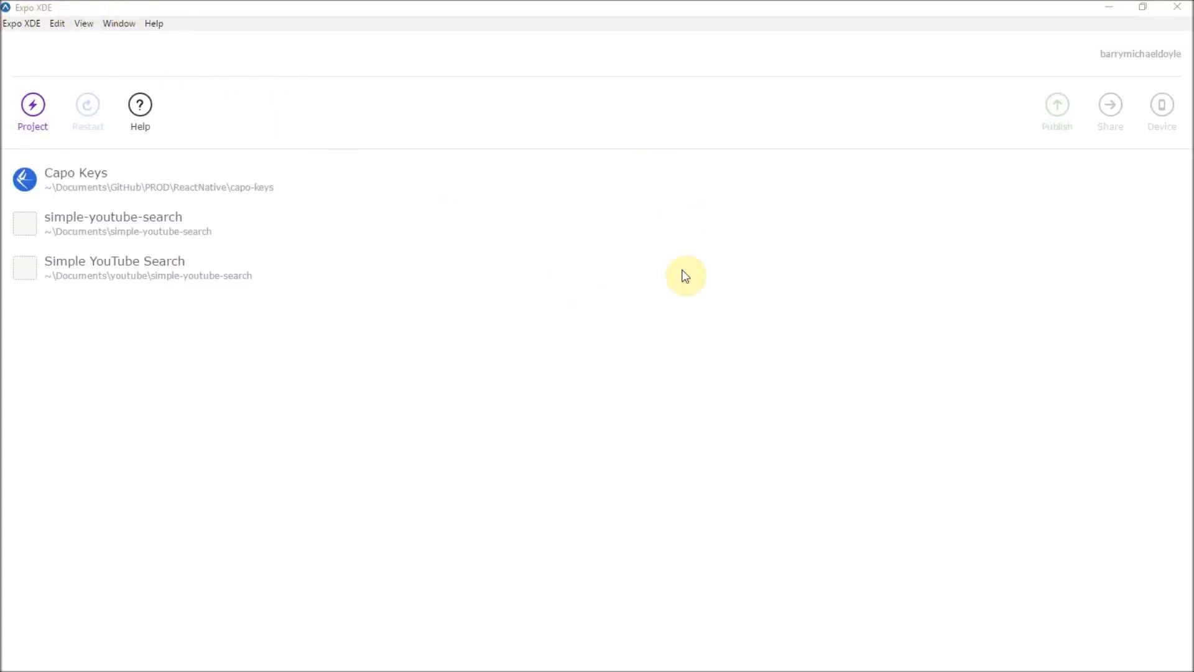
{"action": "mouse_move", "coordinate": [529, 323]}
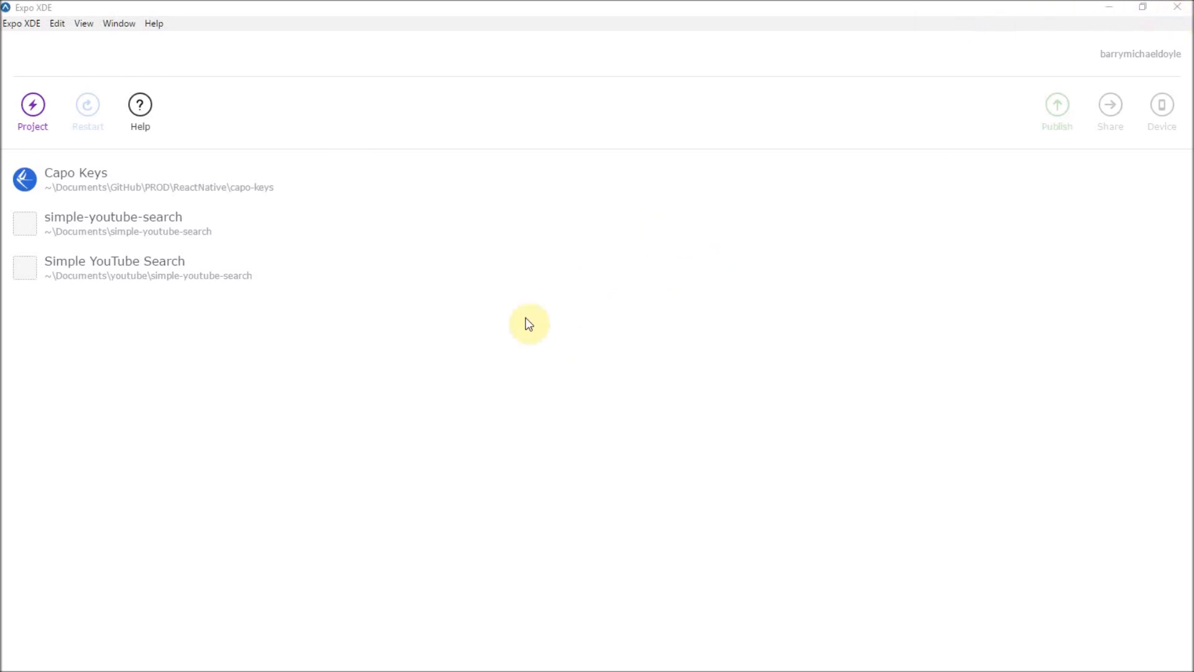
{"action": "mouse_move", "coordinate": [443, 350]}
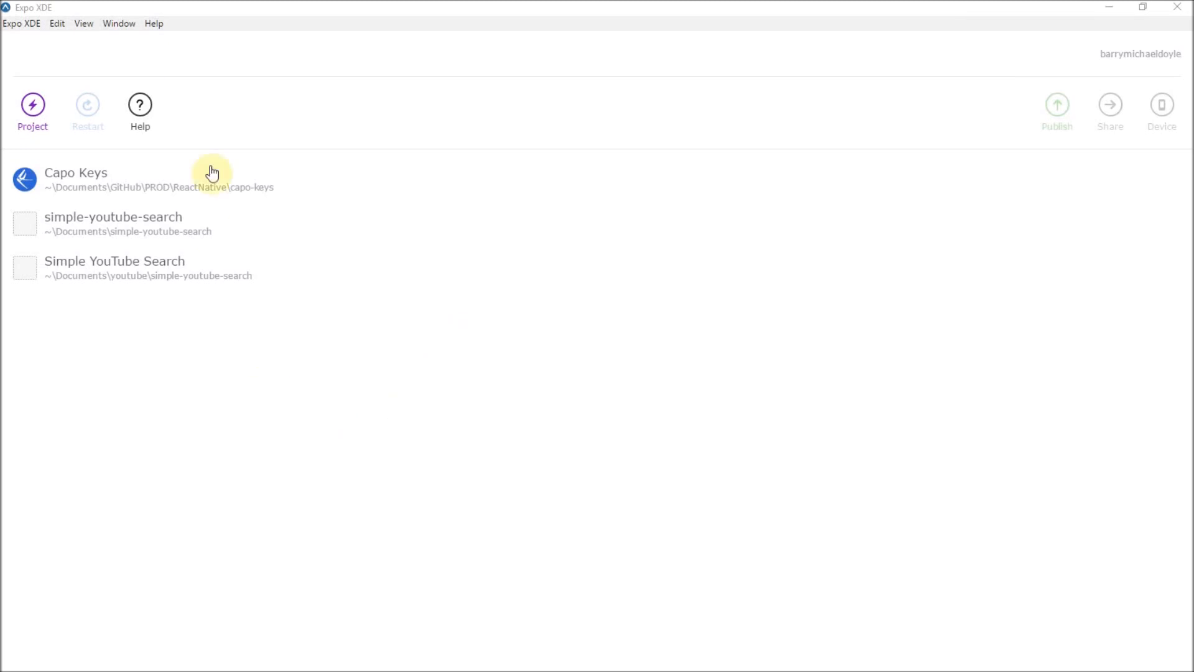
{"action": "mouse_move", "coordinate": [324, 321]}
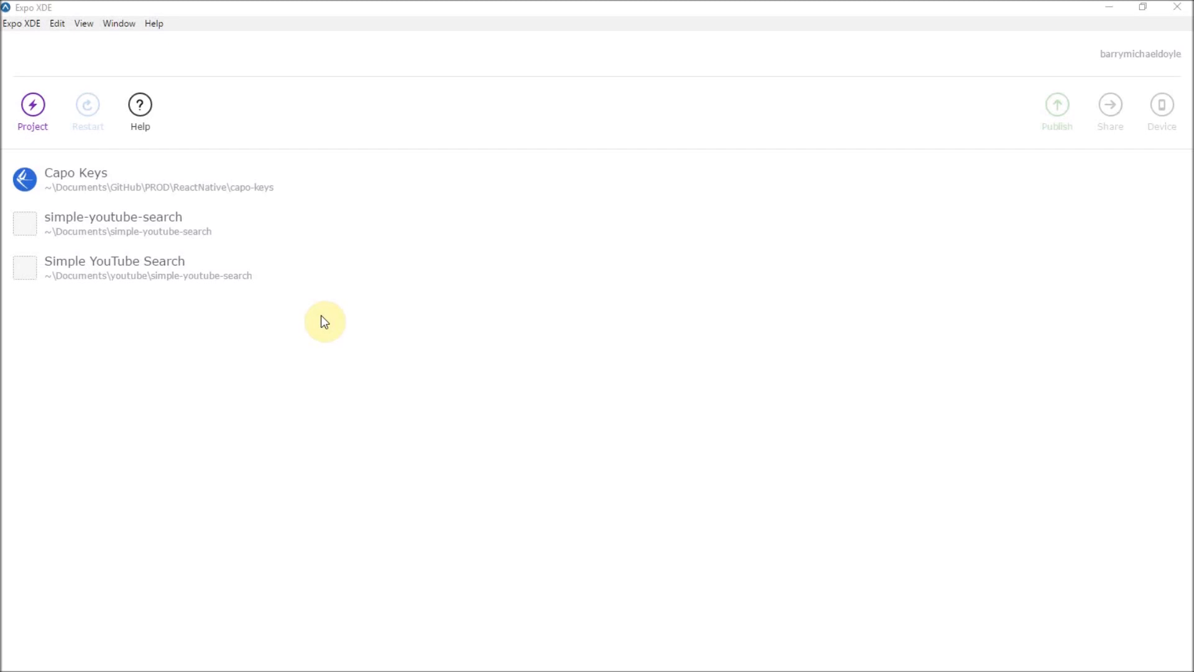
{"action": "mouse_move", "coordinate": [329, 345]}
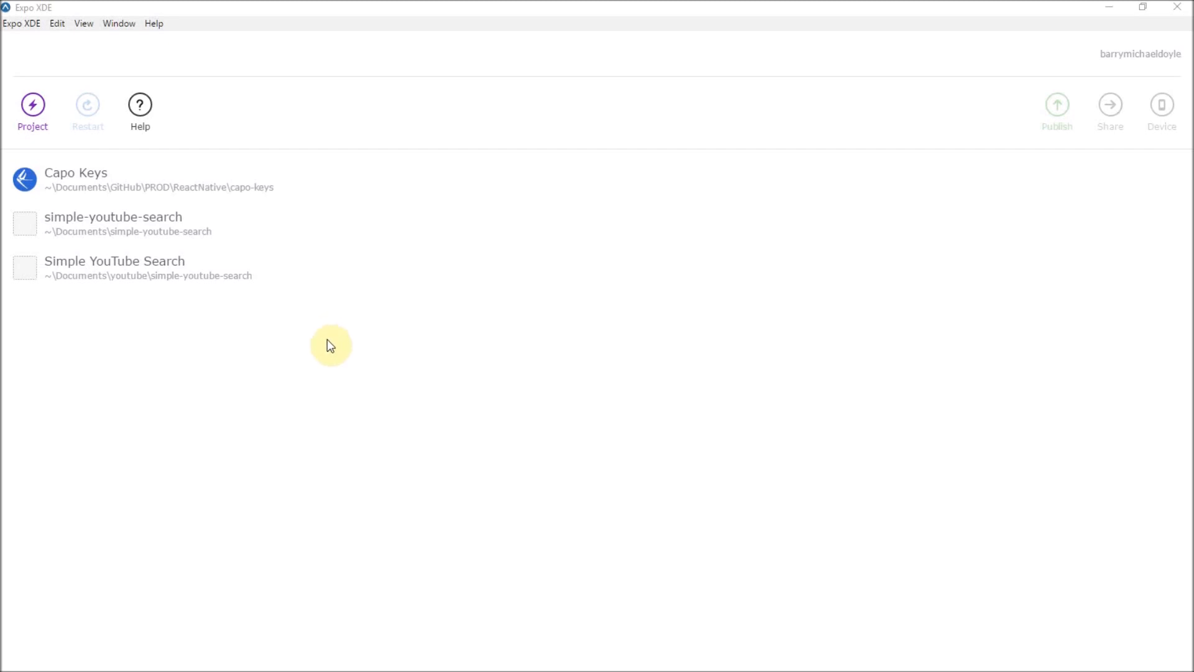
{"action": "mouse_move", "coordinate": [313, 348]}
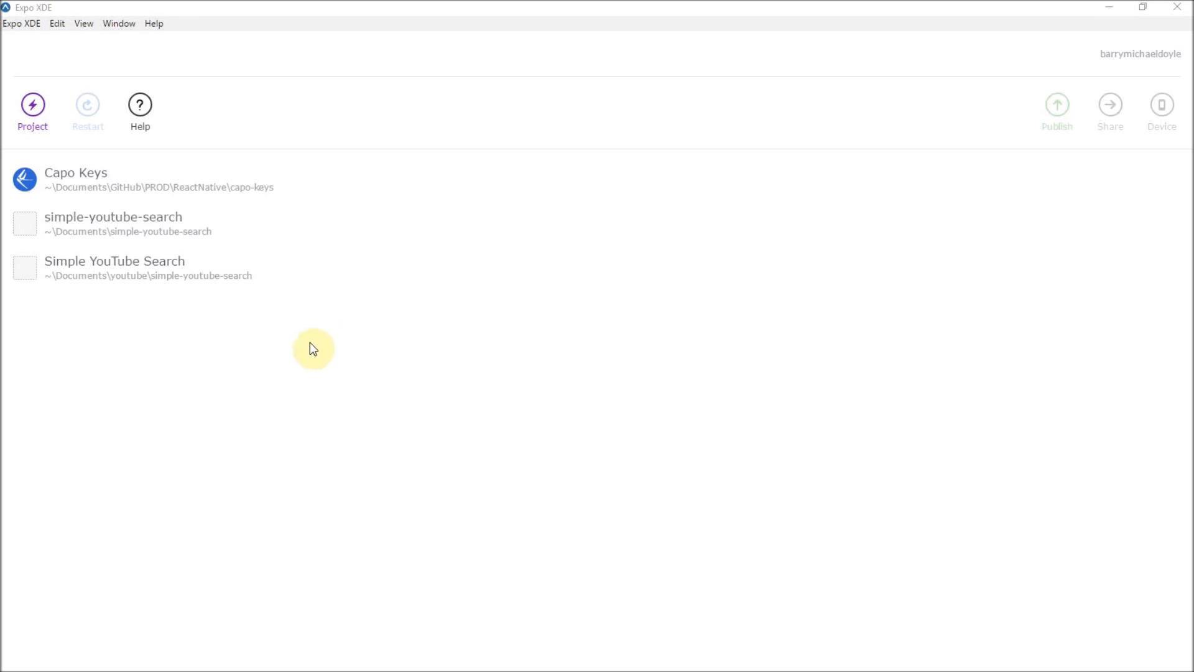
{"action": "mouse_move", "coordinate": [415, 402]}
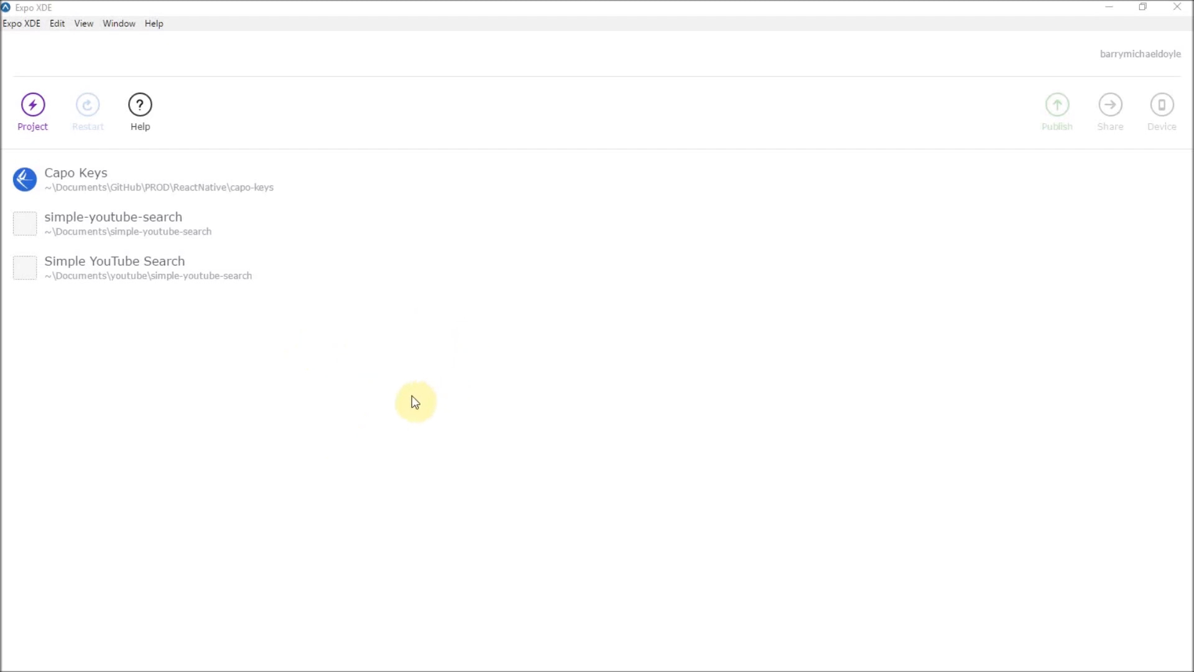
{"action": "mouse_move", "coordinate": [361, 352]}
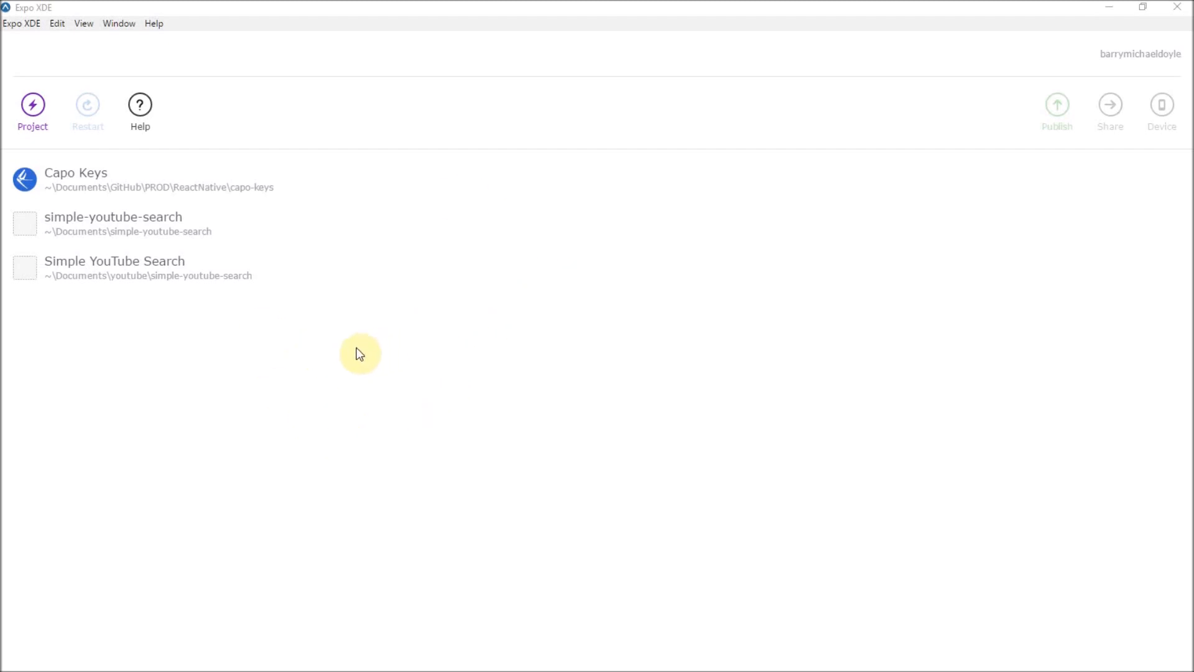
{"action": "mouse_move", "coordinate": [352, 352]}
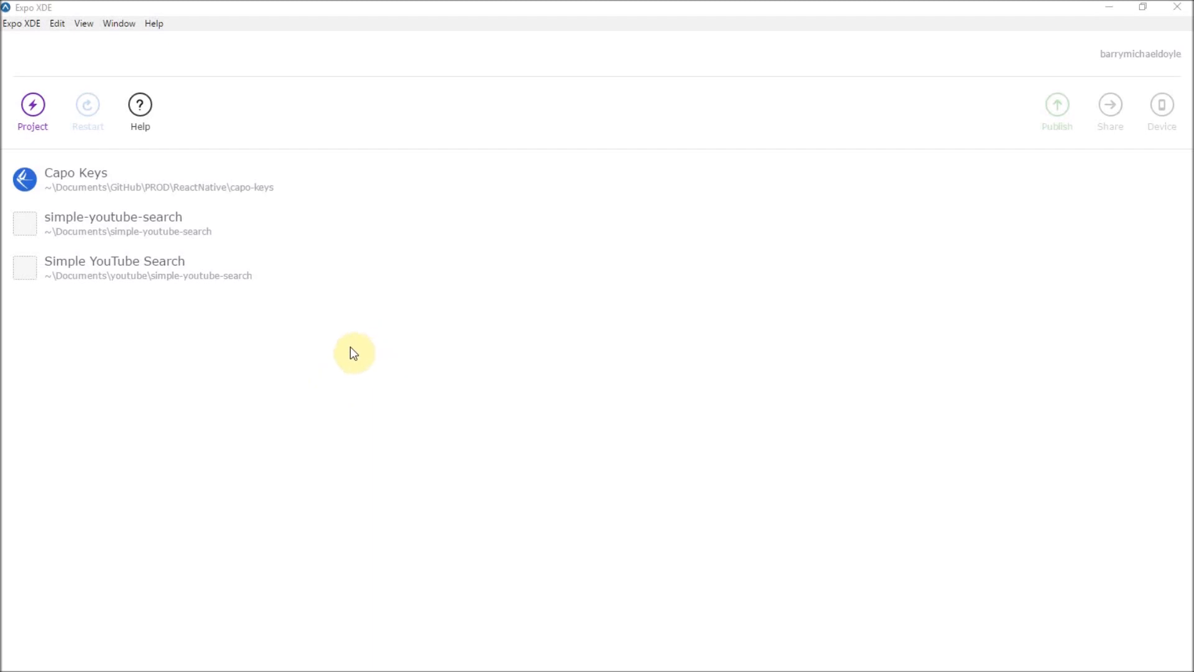
{"action": "mouse_move", "coordinate": [424, 361]}
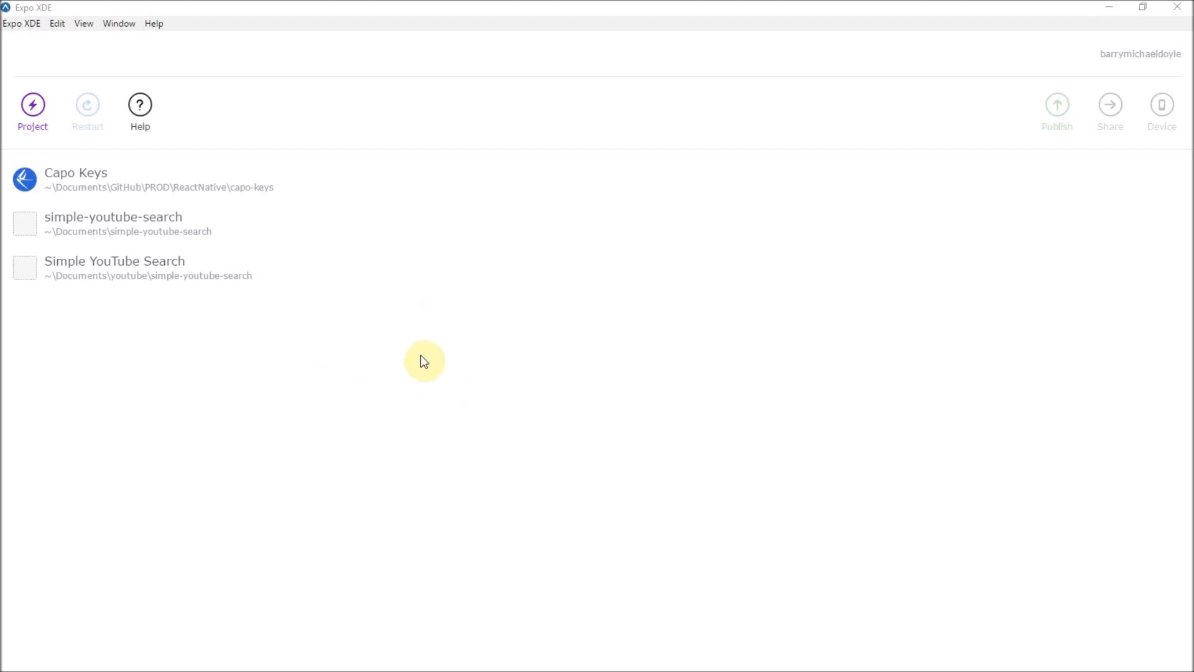
{"action": "mouse_move", "coordinate": [424, 361]}
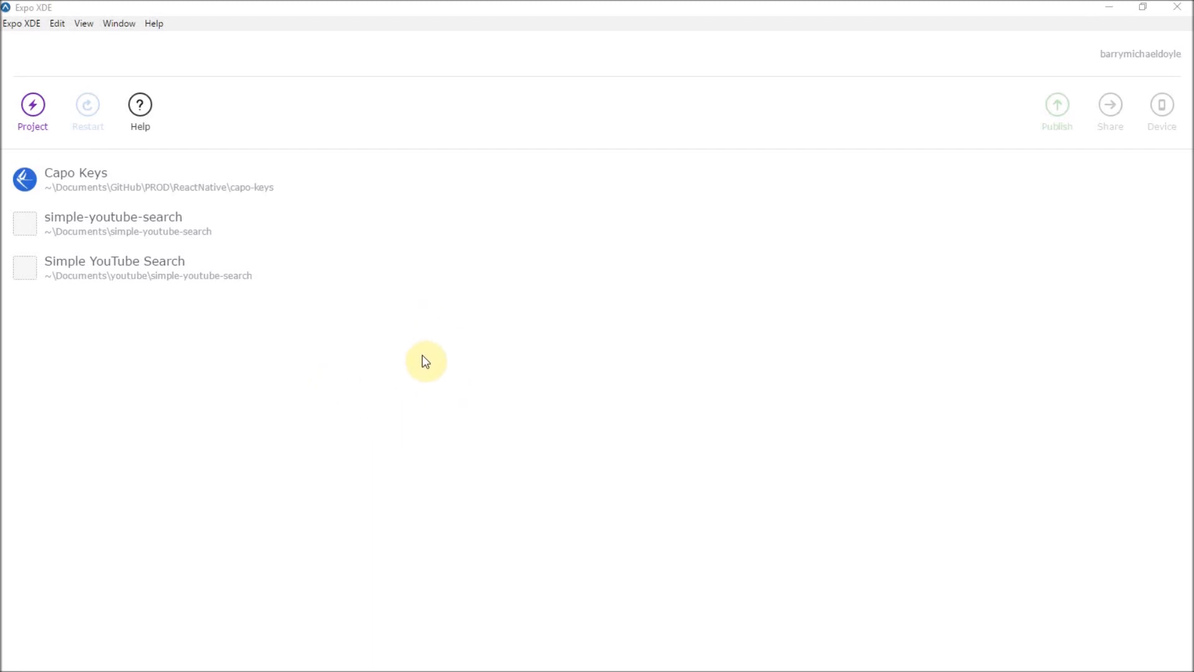
{"action": "mouse_move", "coordinate": [457, 383]}
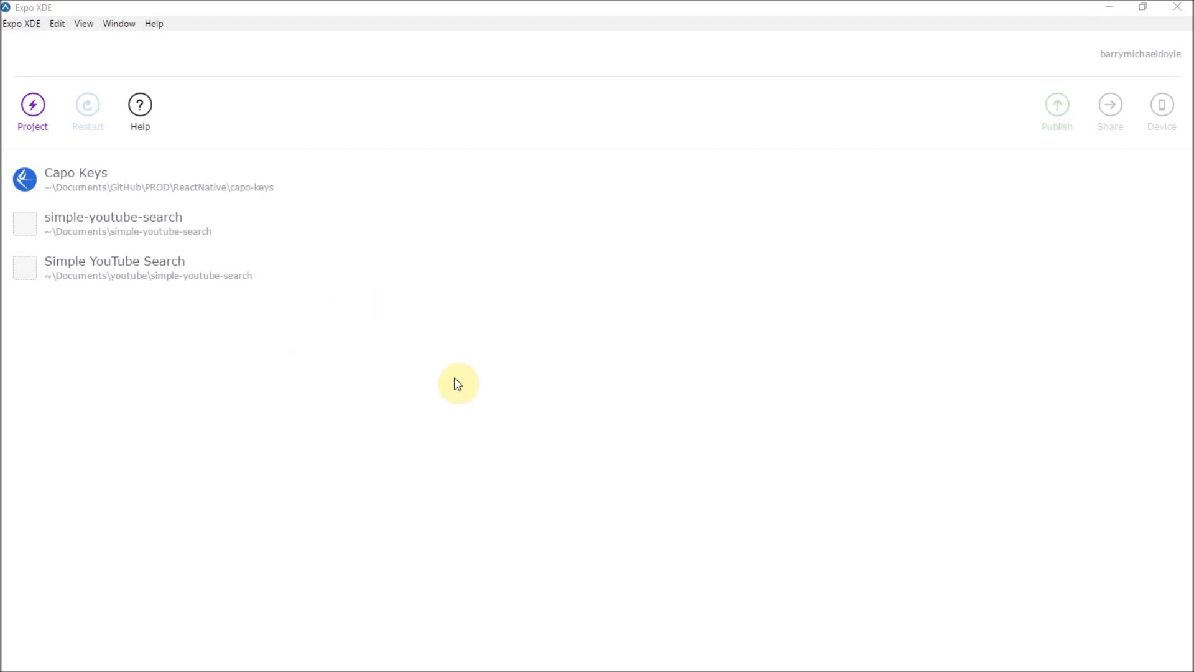
{"action": "mouse_move", "coordinate": [617, 314]}
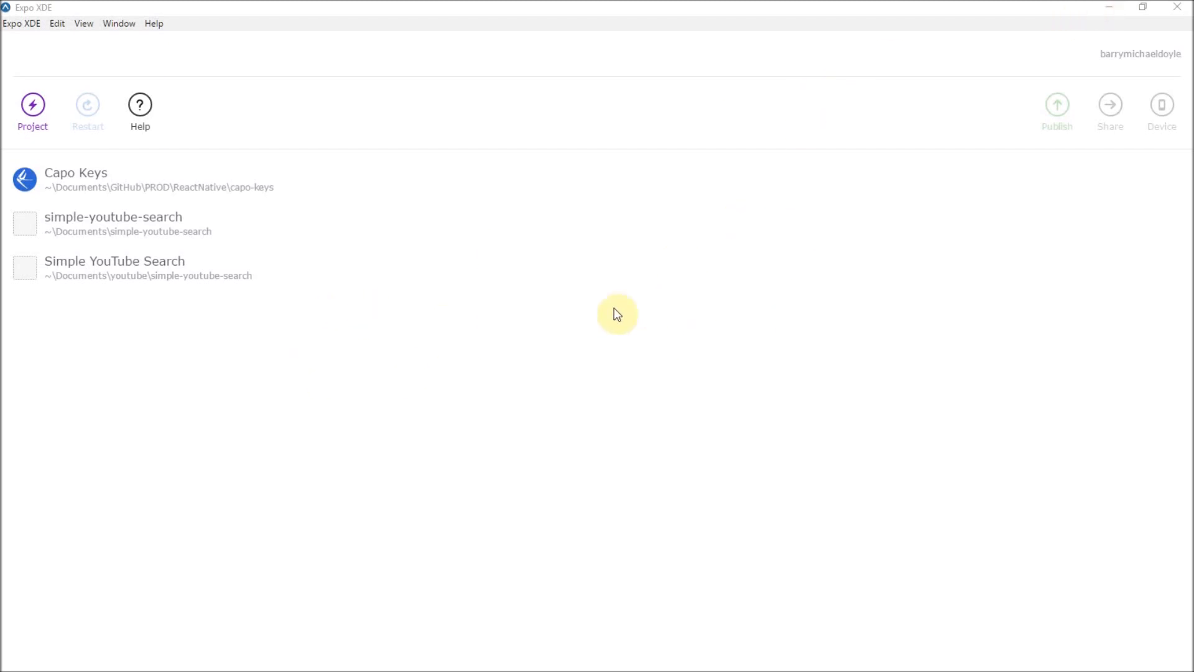
{"action": "mouse_move", "coordinate": [557, 331]}
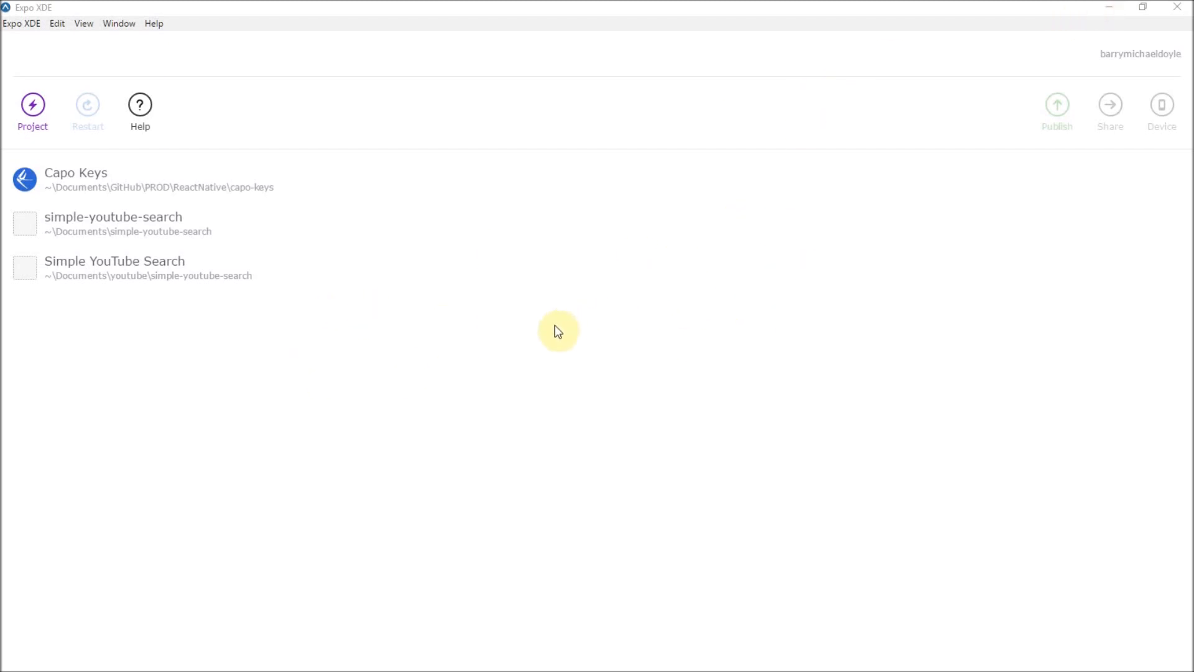
{"action": "mouse_move", "coordinate": [361, 116]}
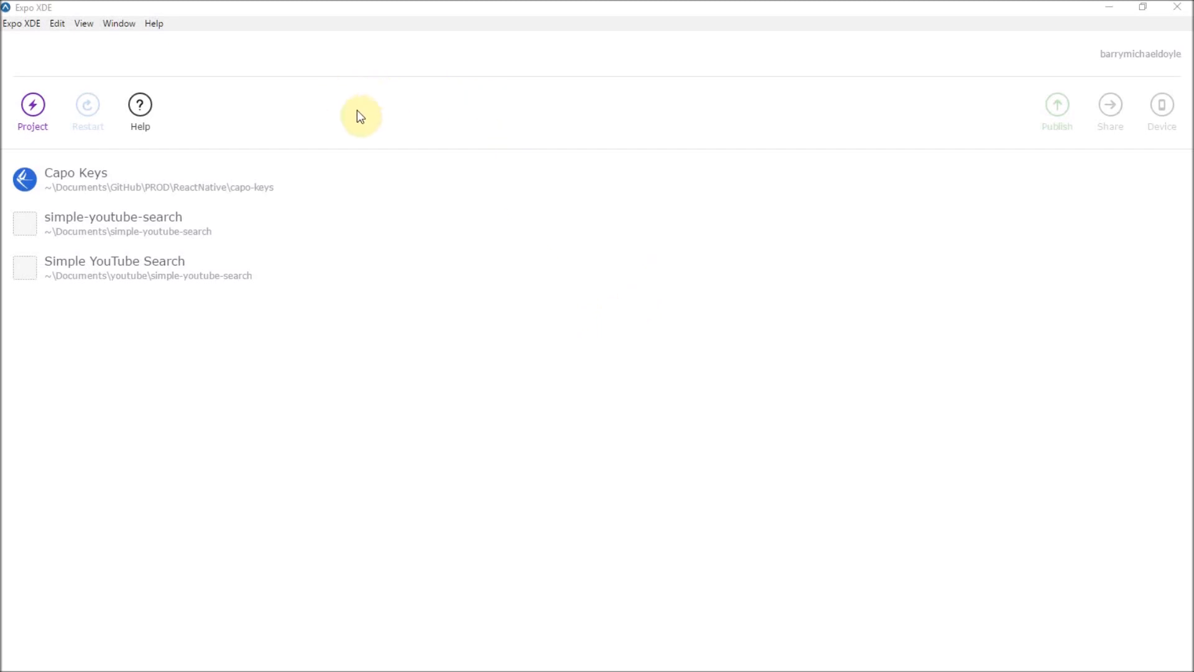
{"action": "mouse_move", "coordinate": [177, 114]}
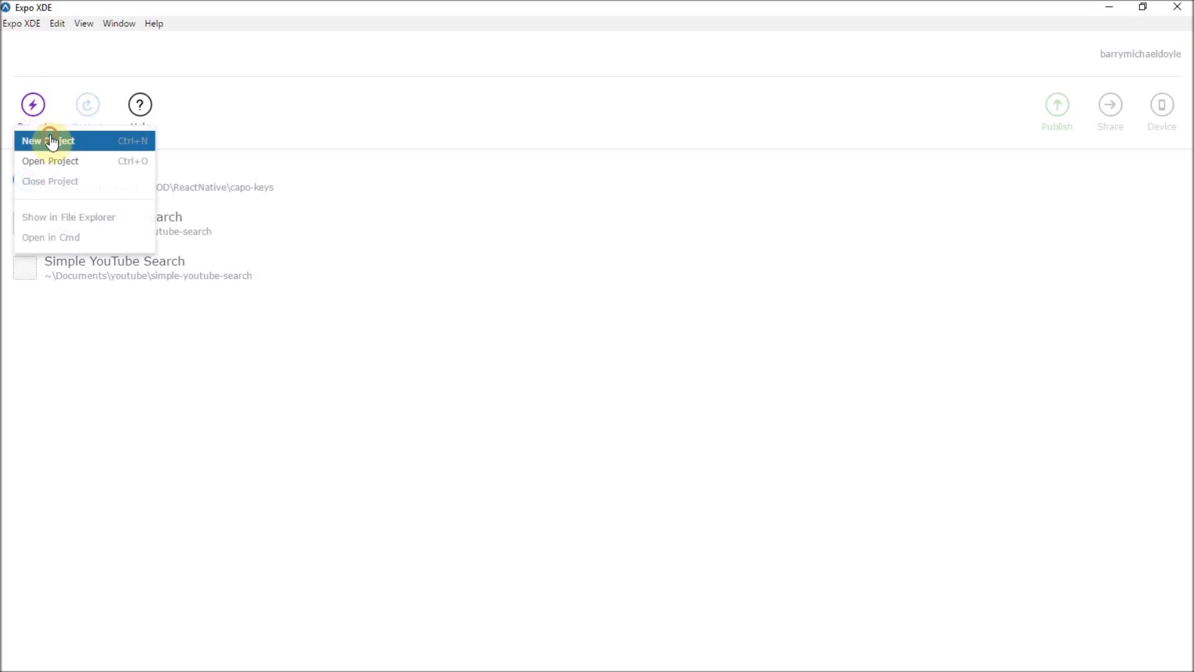
Step: Start a new Blank-template Expo project named capo-keys
{"action": "left_click", "coordinate": [46, 141]}
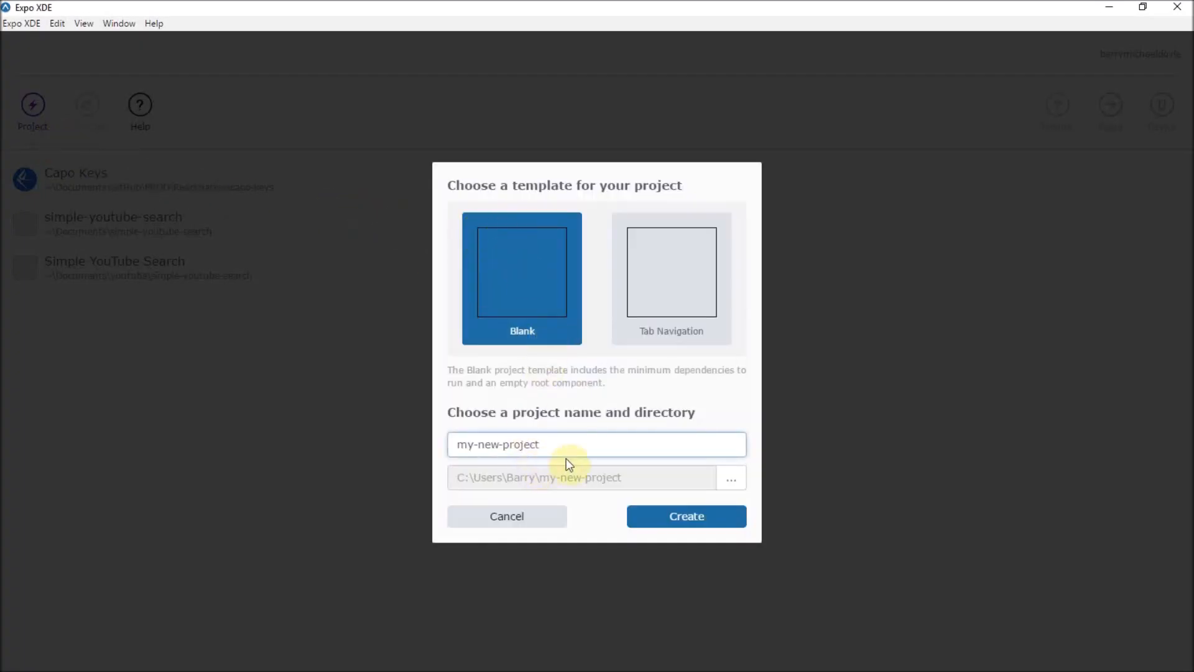
{"action": "type", "text": "capo-keys"}
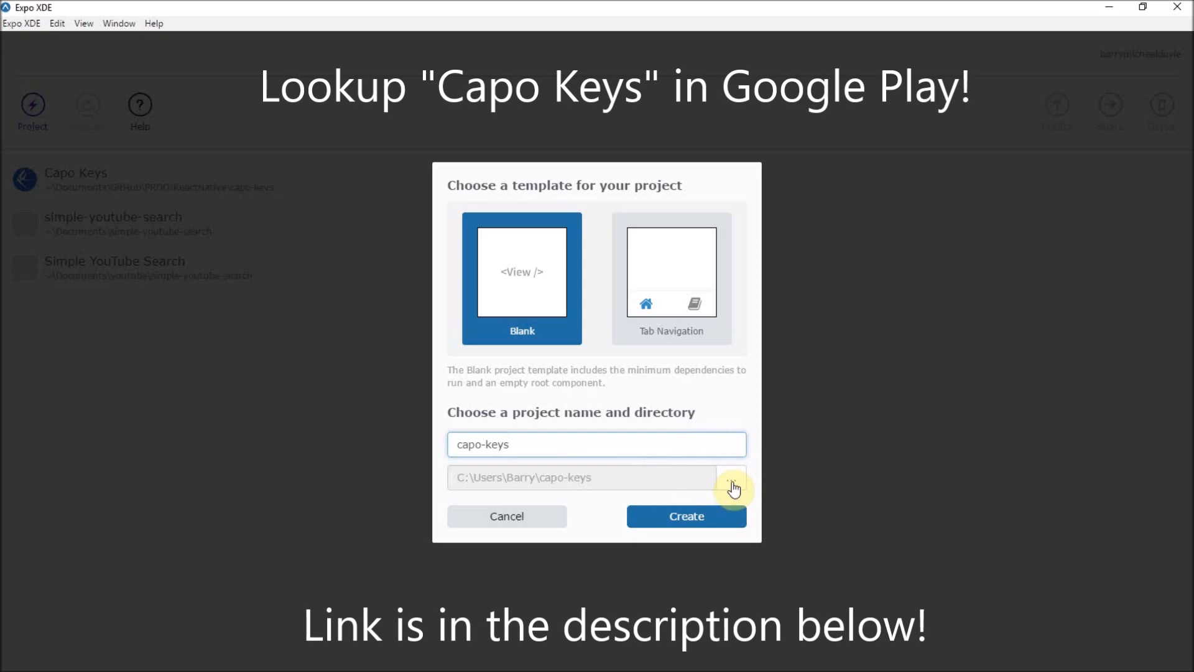
Step: Choose Documents\youtube as the new project's directory
{"action": "left_click", "coordinate": [730, 478]}
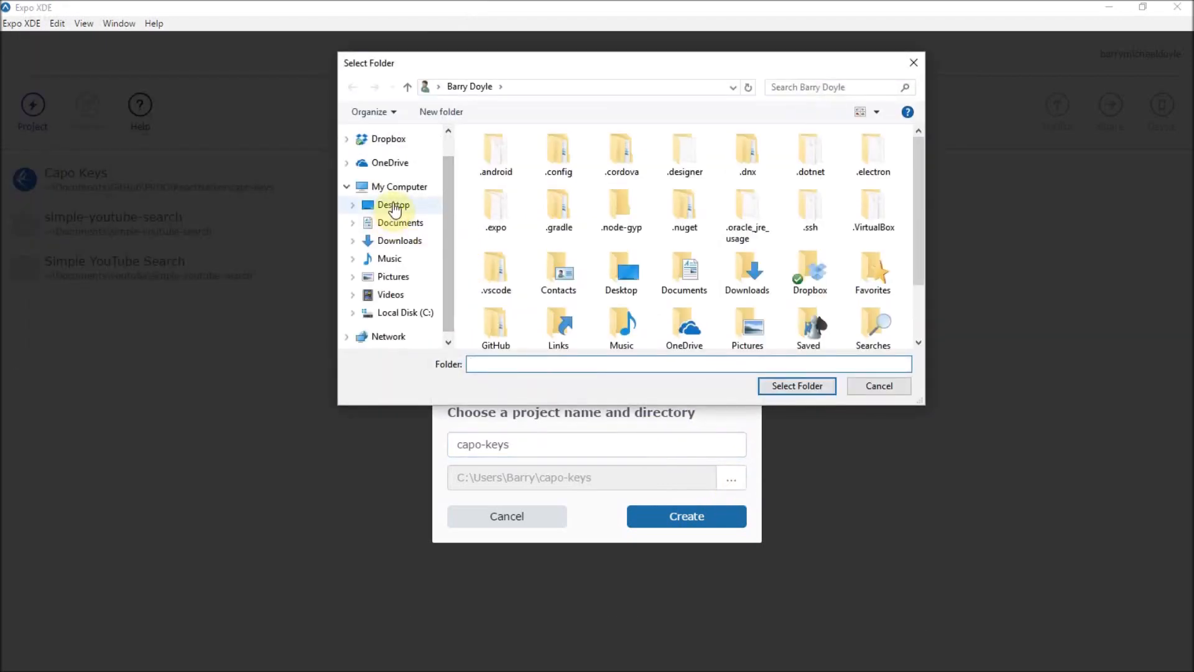
{"action": "left_click", "coordinate": [399, 222]}
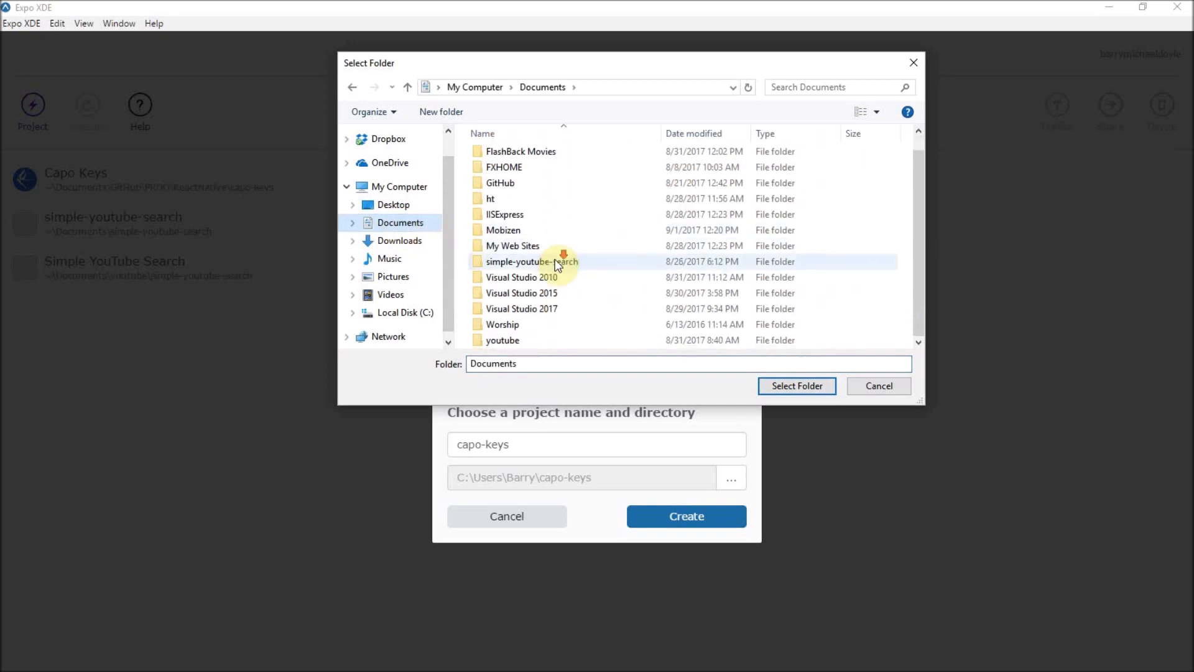
{"action": "double_click", "coordinate": [502, 339]}
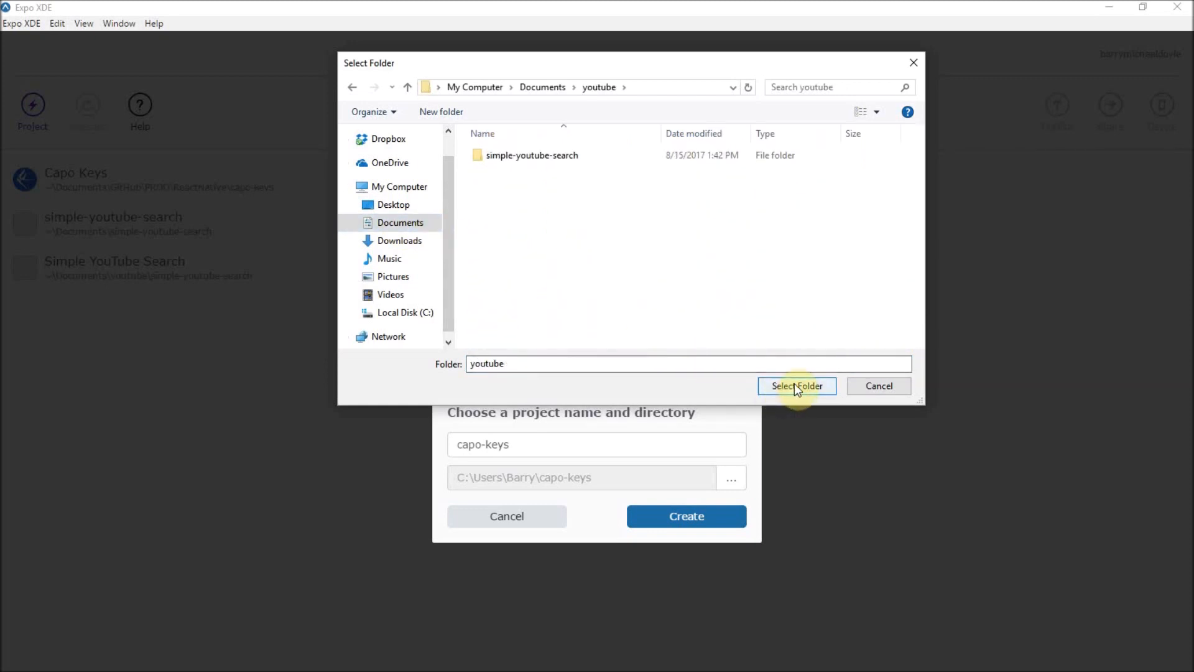
{"action": "left_click", "coordinate": [796, 386]}
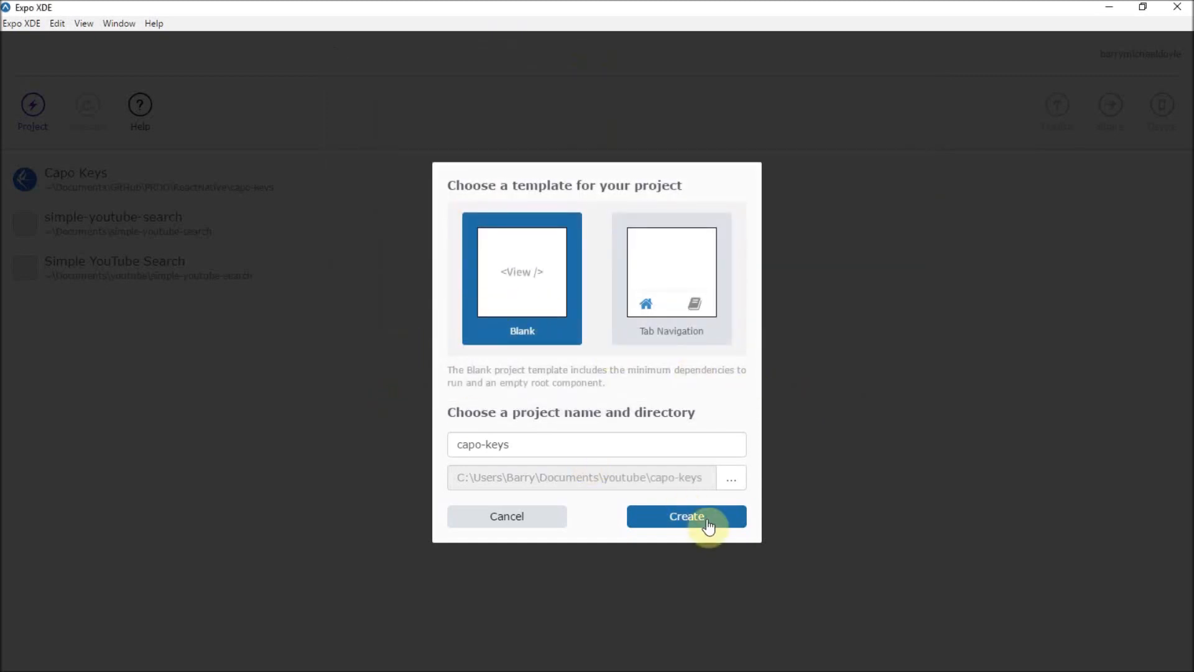
Step: Create the capo-keys project and let Expo download its files
{"action": "left_click", "coordinate": [685, 515]}
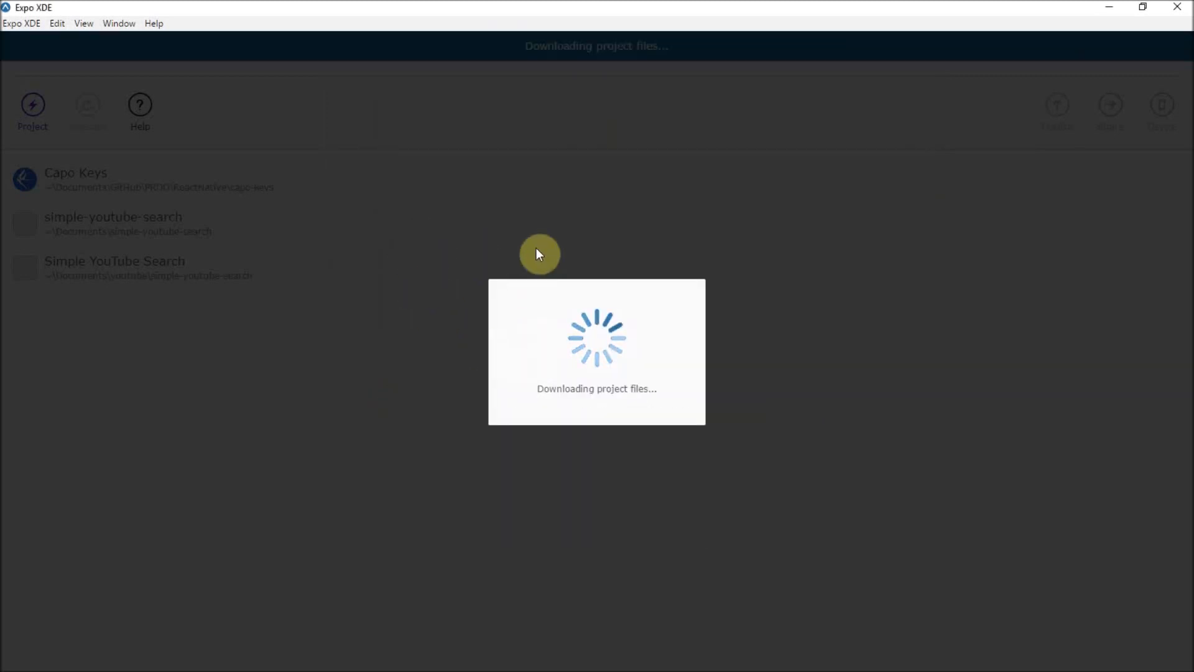
{"action": "mouse_move", "coordinate": [664, 398]}
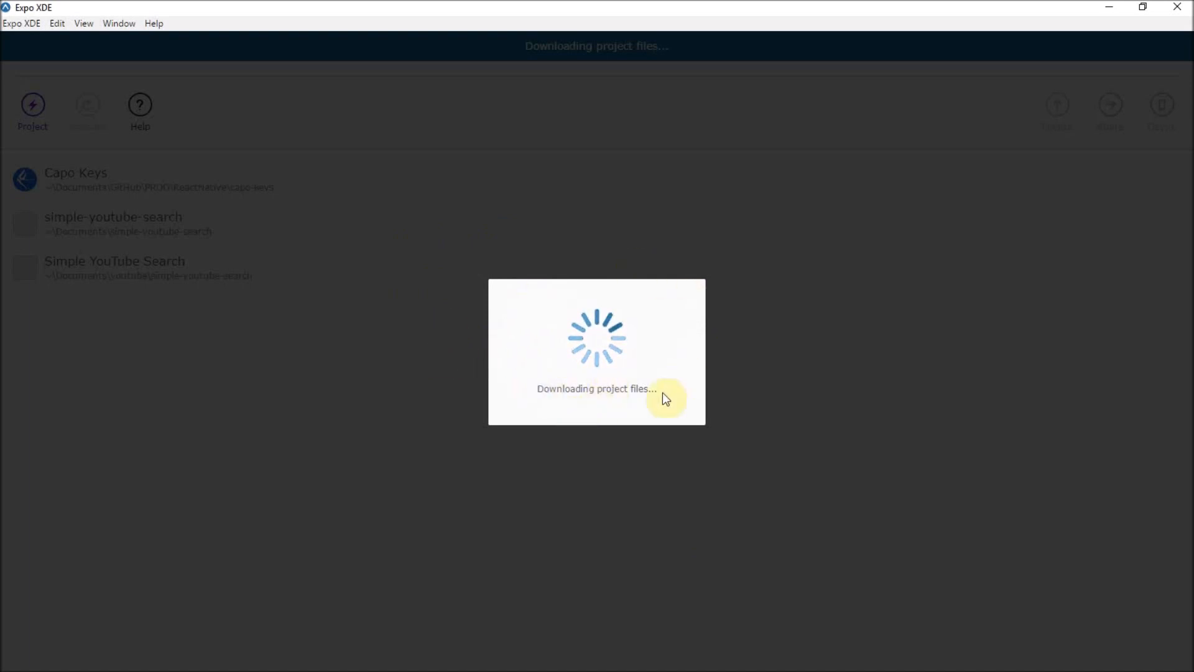
{"action": "mouse_move", "coordinate": [558, 381]}
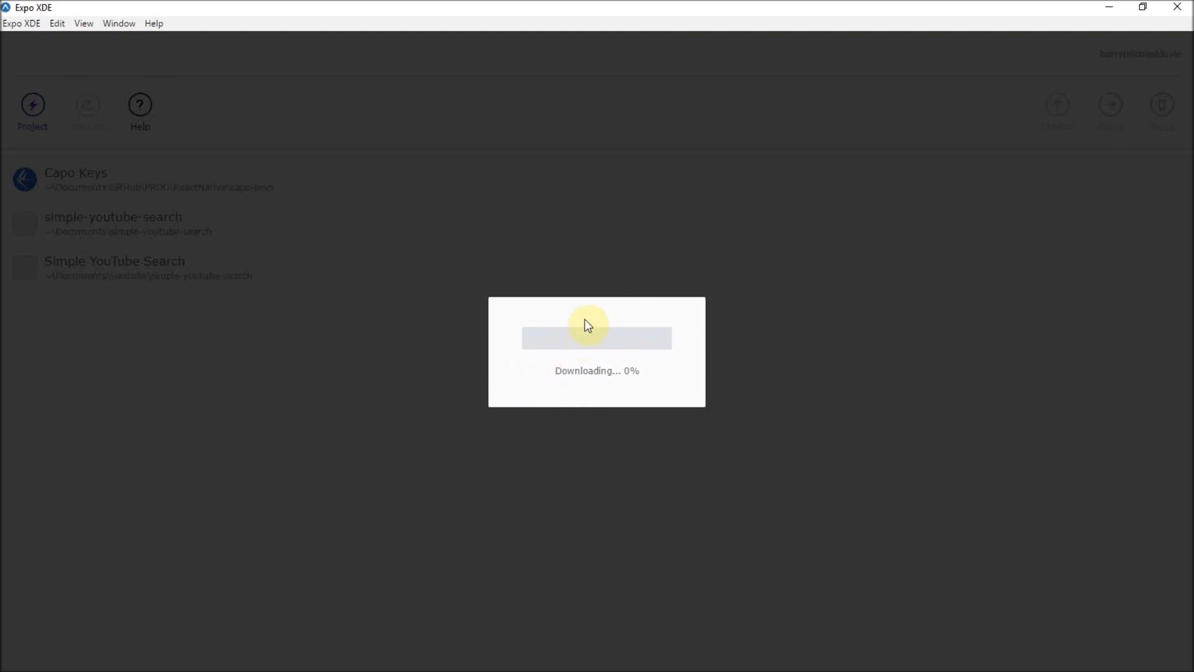
{"action": "mouse_move", "coordinate": [238, 366]}
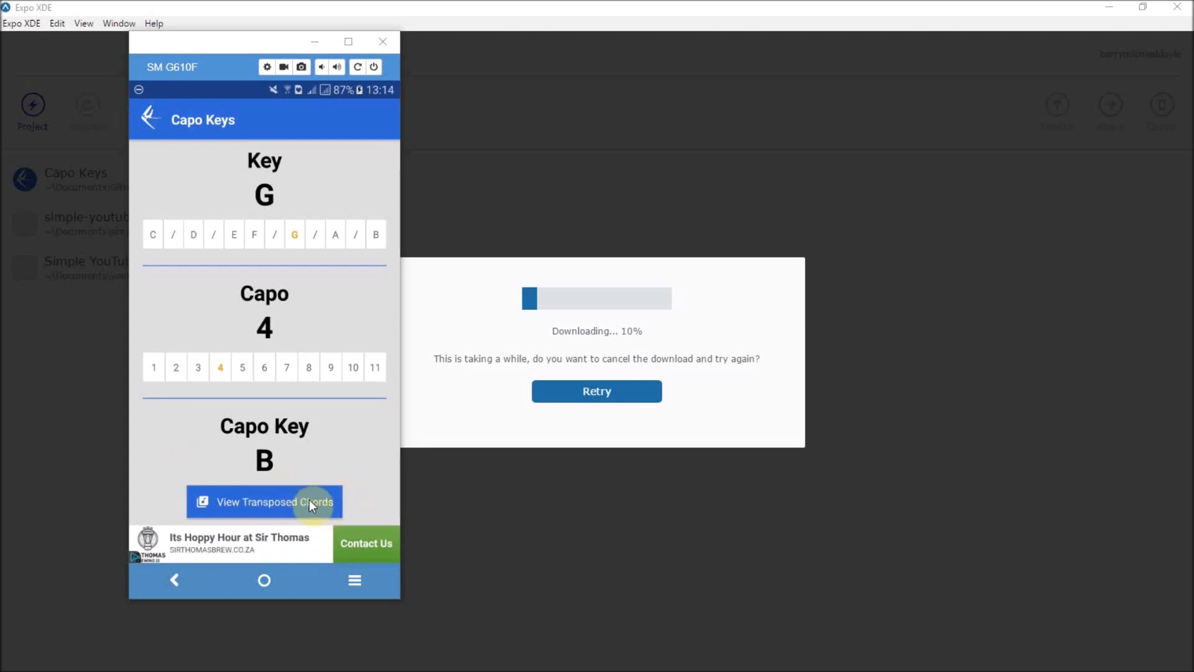
{"action": "left_click", "coordinate": [264, 501]}
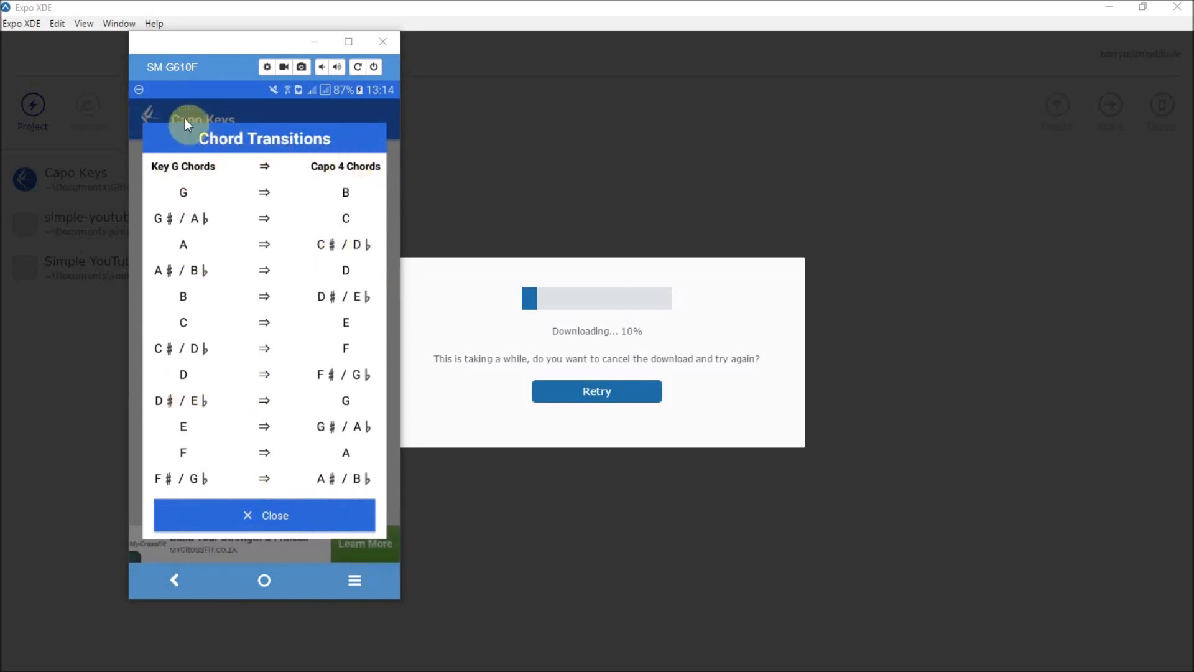
{"action": "mouse_move", "coordinate": [322, 479]}
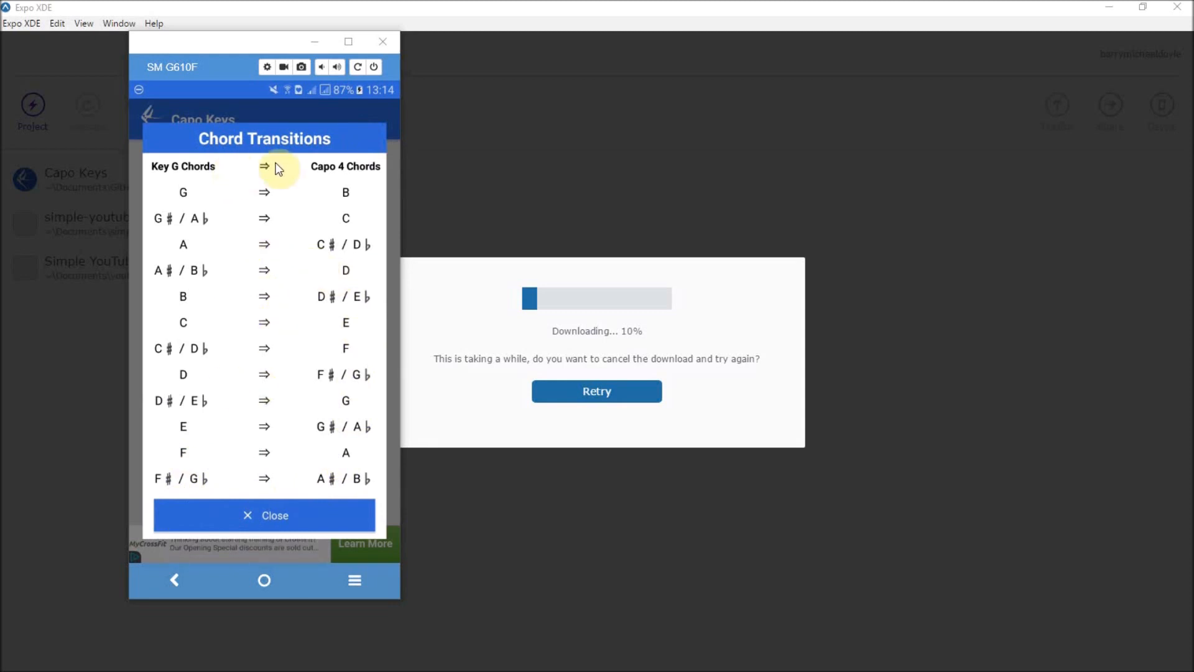
{"action": "mouse_move", "coordinate": [187, 351]}
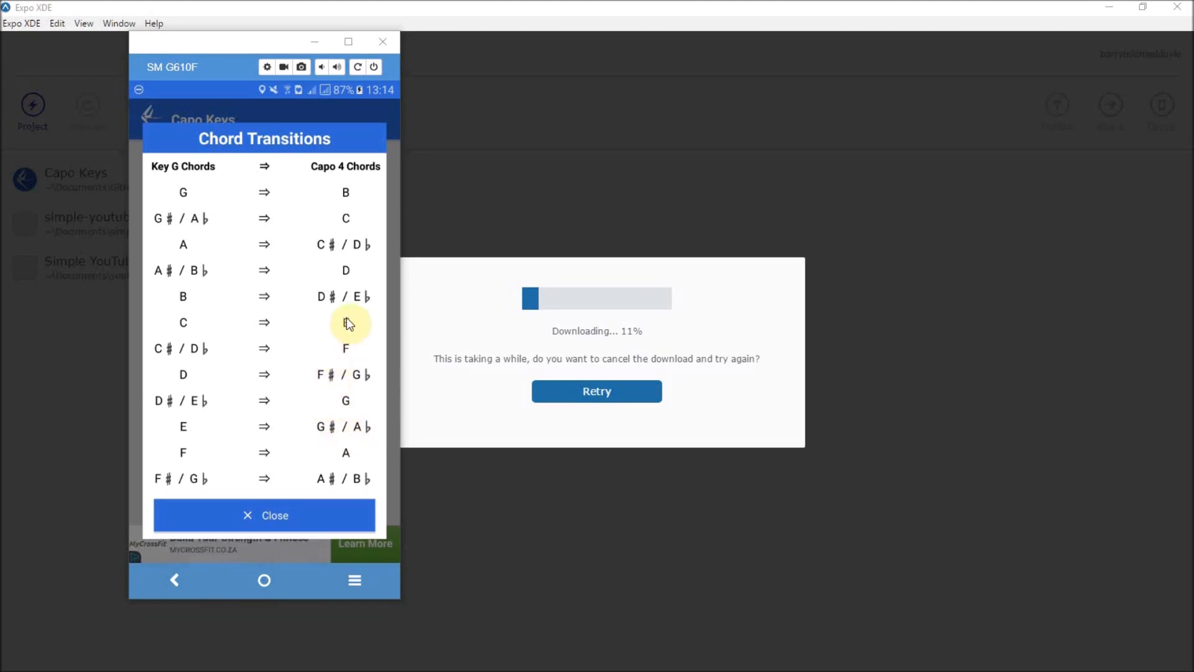
{"action": "mouse_move", "coordinate": [324, 320]}
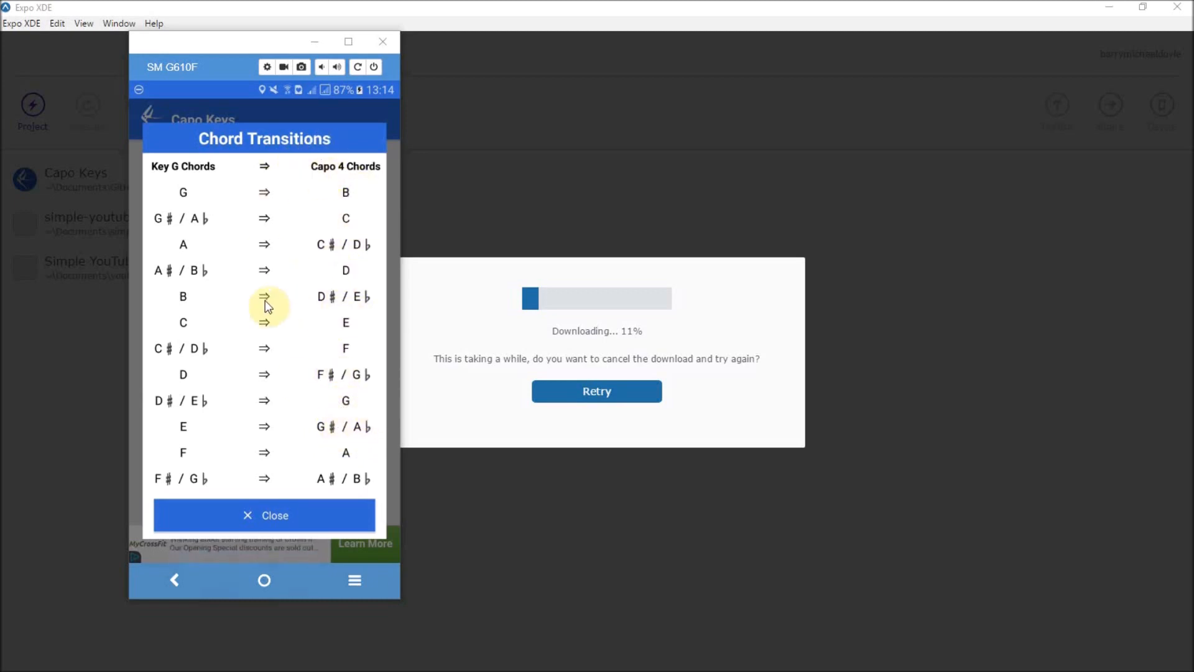
{"action": "mouse_move", "coordinate": [287, 456]}
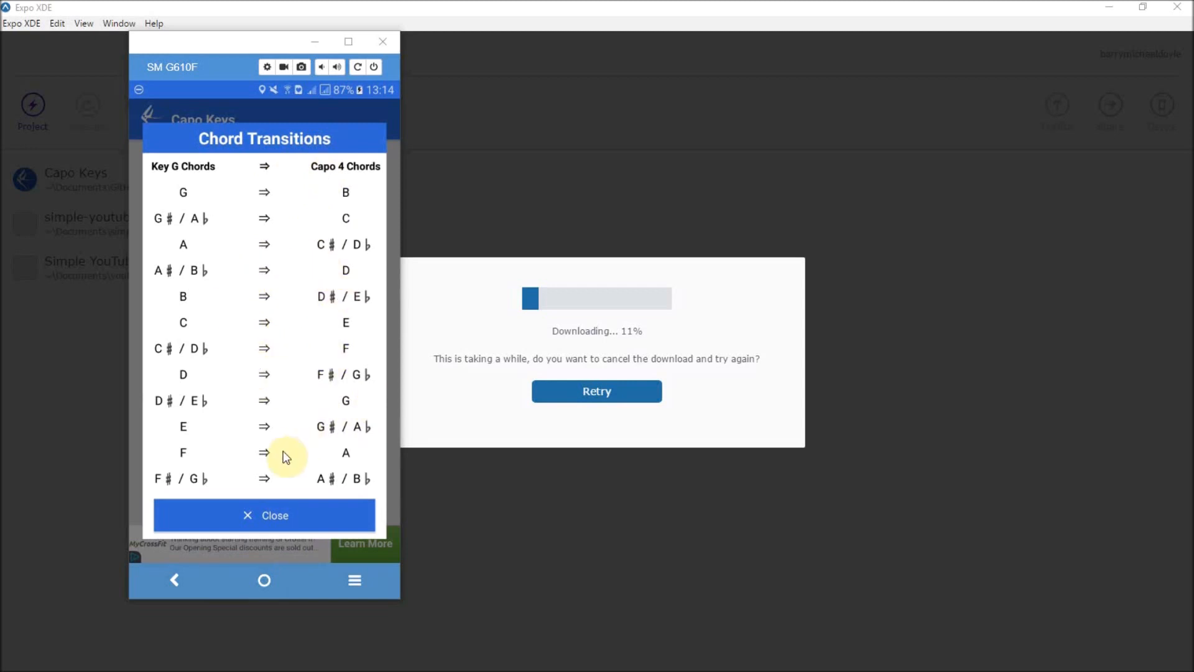
{"action": "mouse_move", "coordinate": [286, 515]}
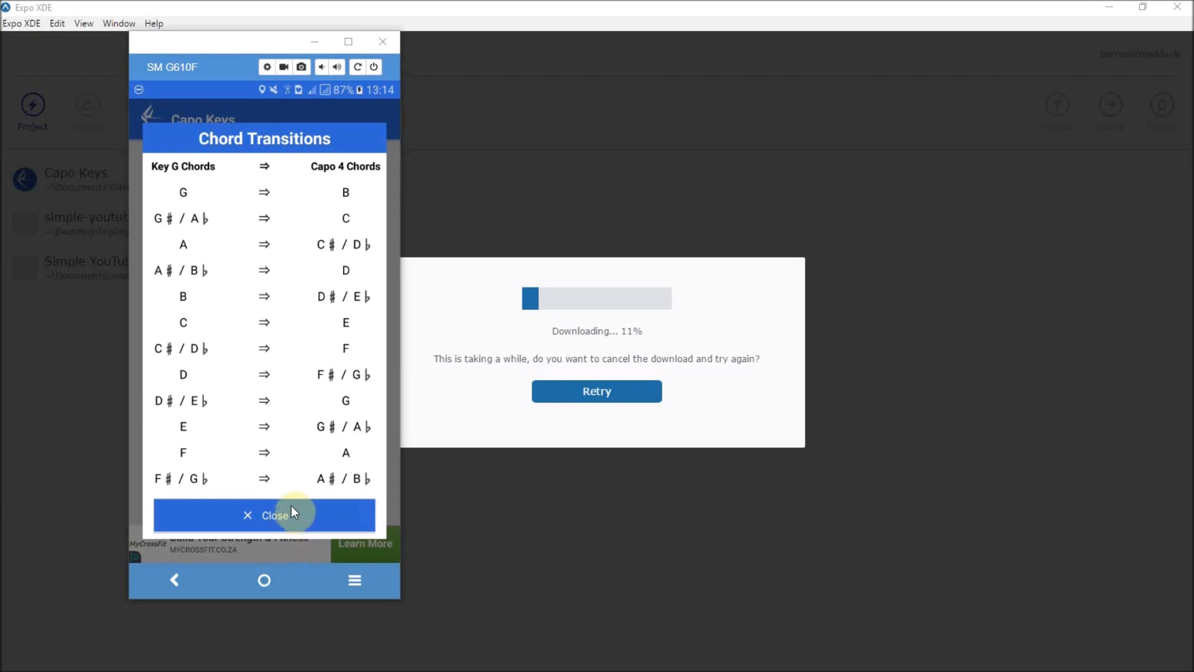
{"action": "left_click", "coordinate": [264, 515]}
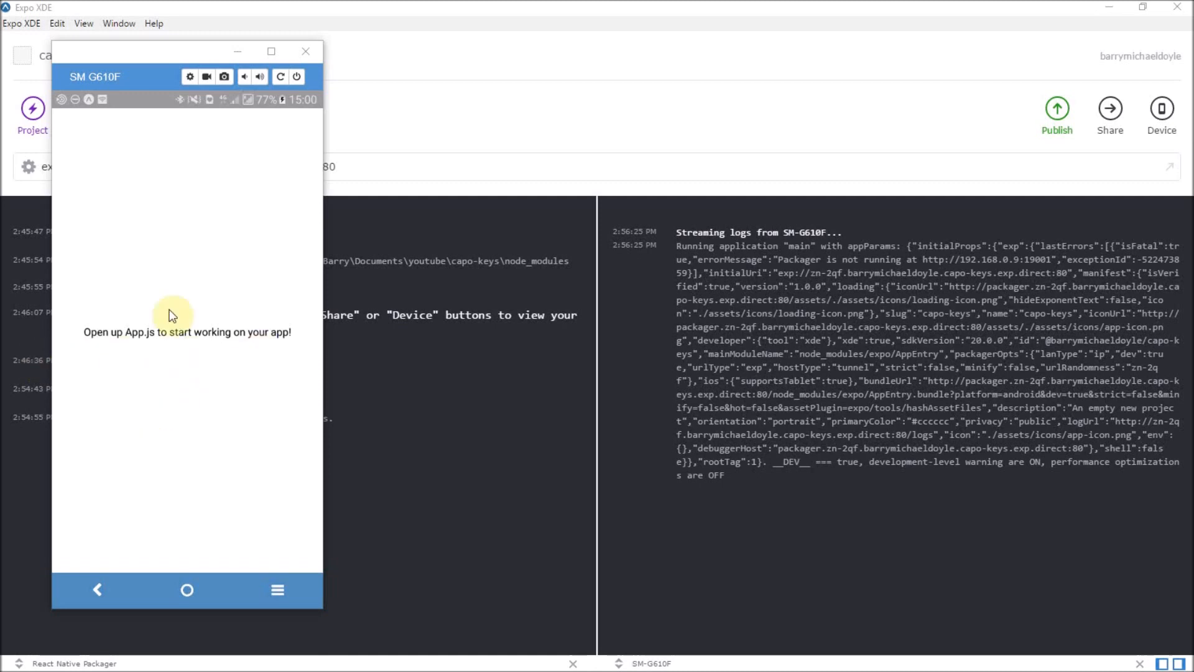
{"action": "mouse_move", "coordinate": [167, 357]}
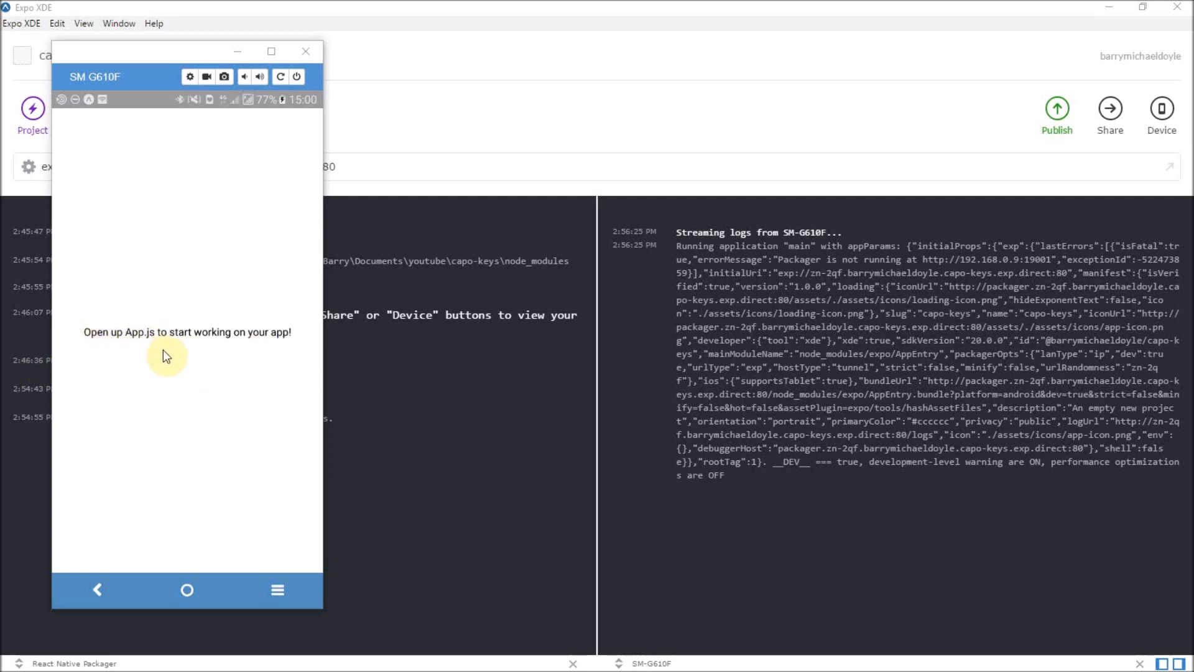
{"action": "mouse_move", "coordinate": [311, 276]}
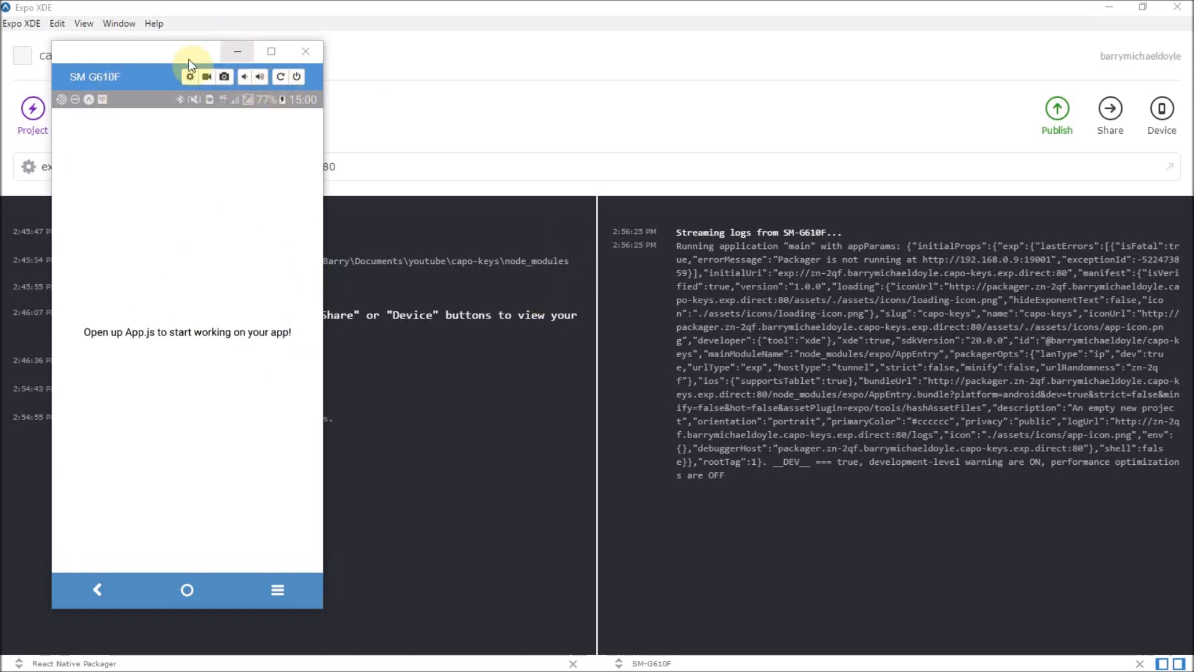
{"action": "mouse_move", "coordinate": [259, 307]}
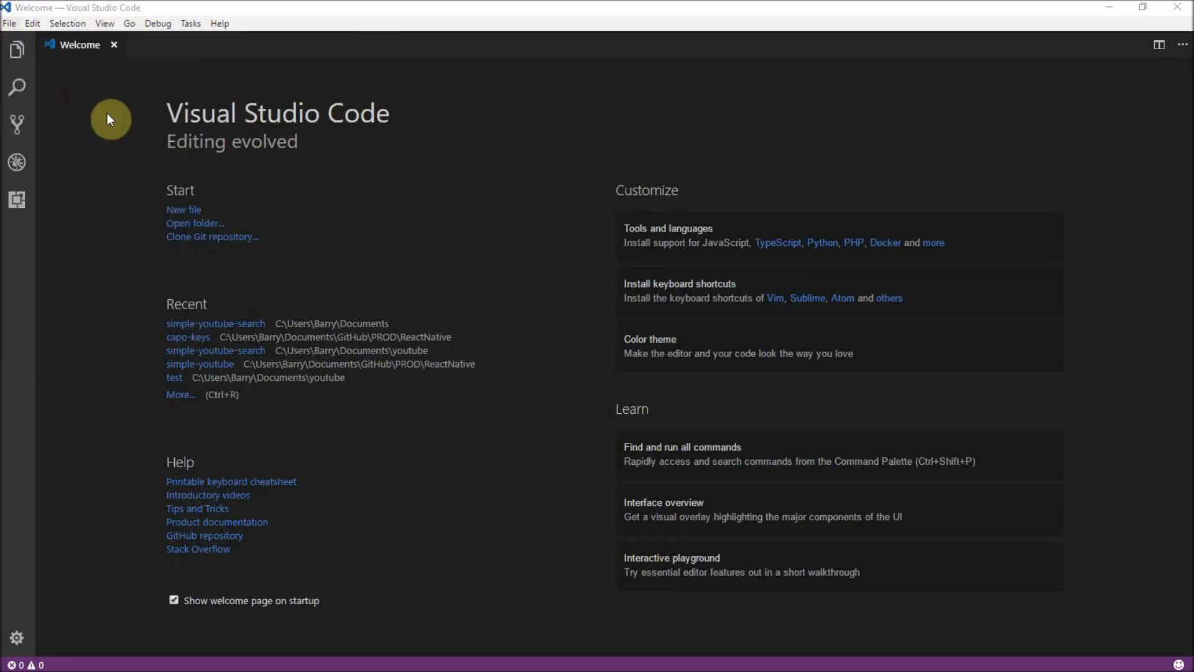
Step: Make the capo-keys folder in Documents\youtube the VS Code workspace
{"action": "left_click", "coordinate": [194, 222]}
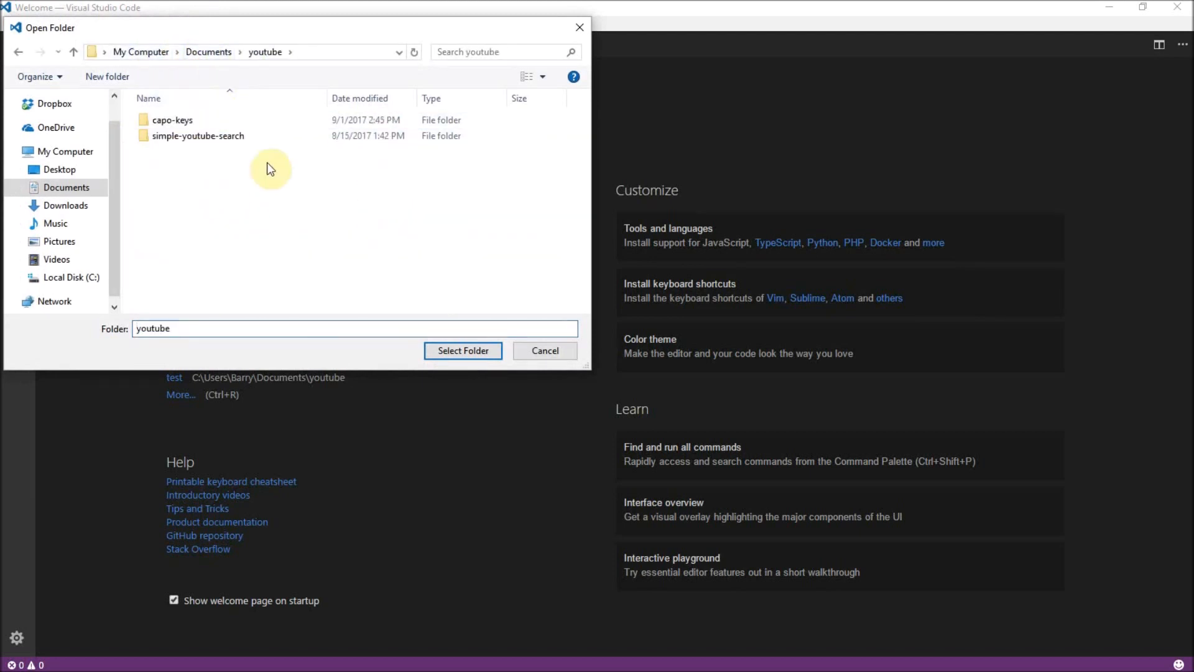
{"action": "left_click", "coordinate": [172, 119]}
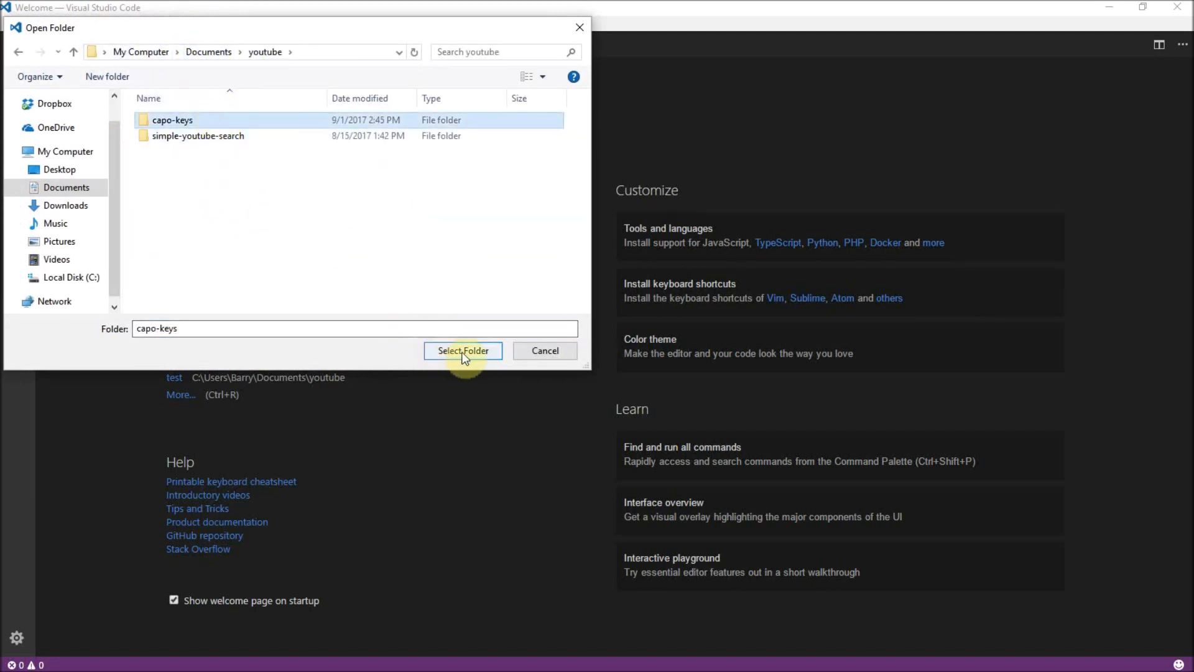
{"action": "left_click", "coordinate": [463, 351]}
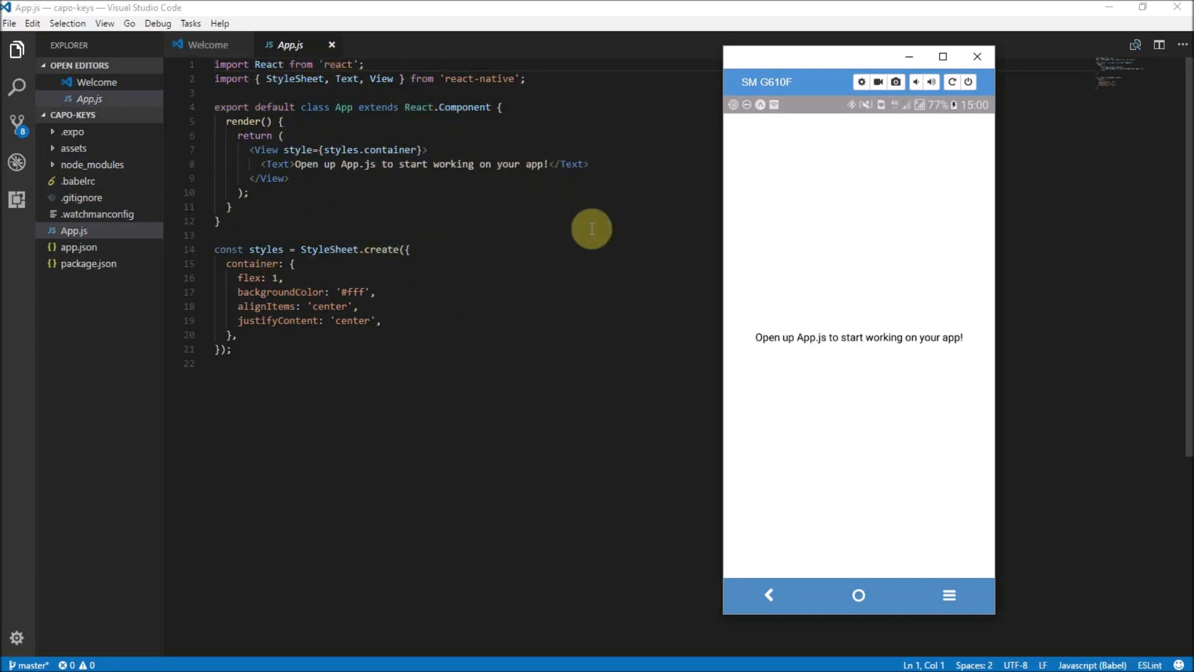
{"action": "mouse_move", "coordinate": [498, 285]}
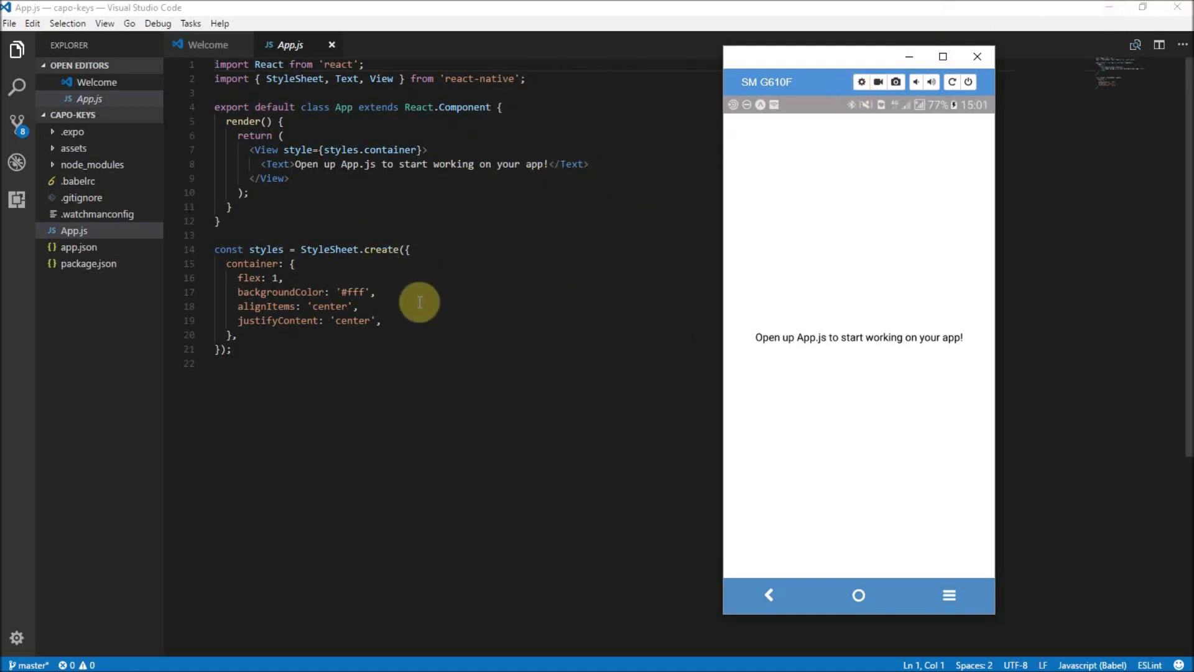
{"action": "mouse_move", "coordinate": [272, 385]}
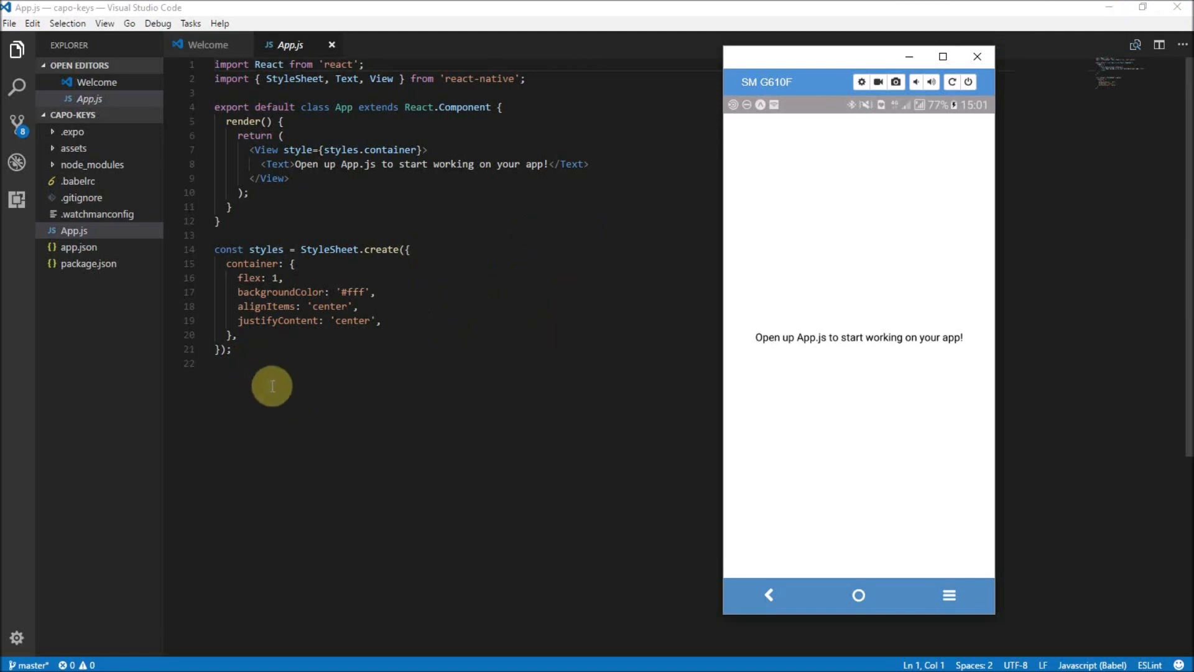
{"action": "mouse_move", "coordinate": [293, 352]}
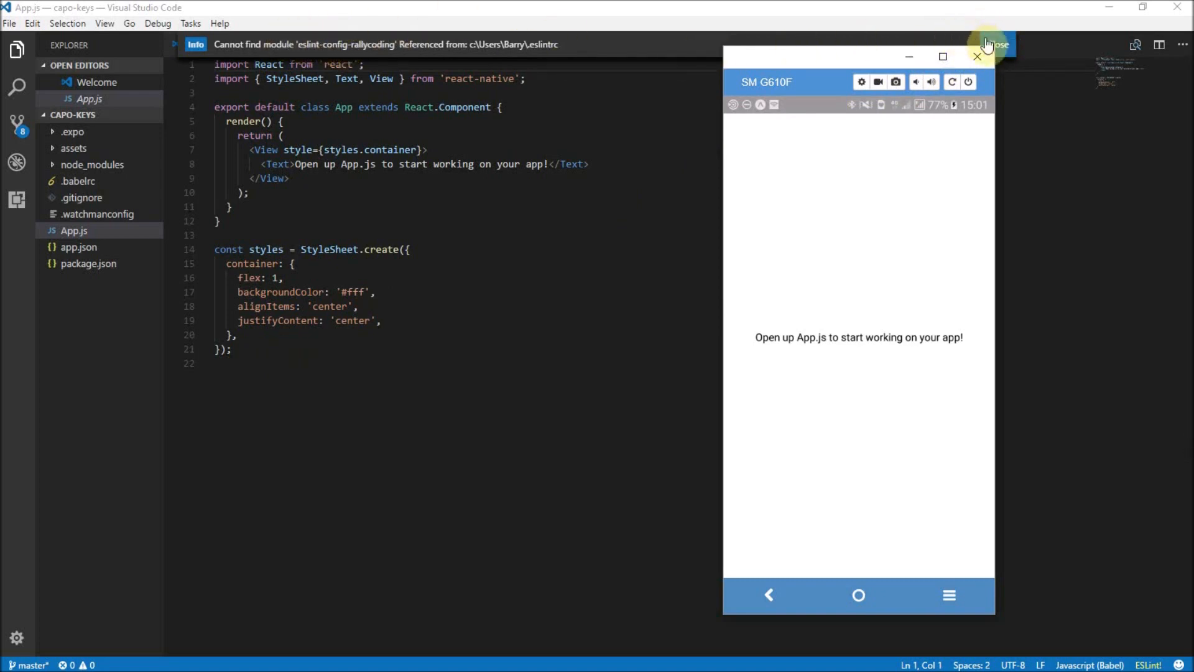
Step: Dismiss the 'Cannot find module eslint-config-rallycoding' notice above App.js
{"action": "left_click", "coordinate": [986, 45]}
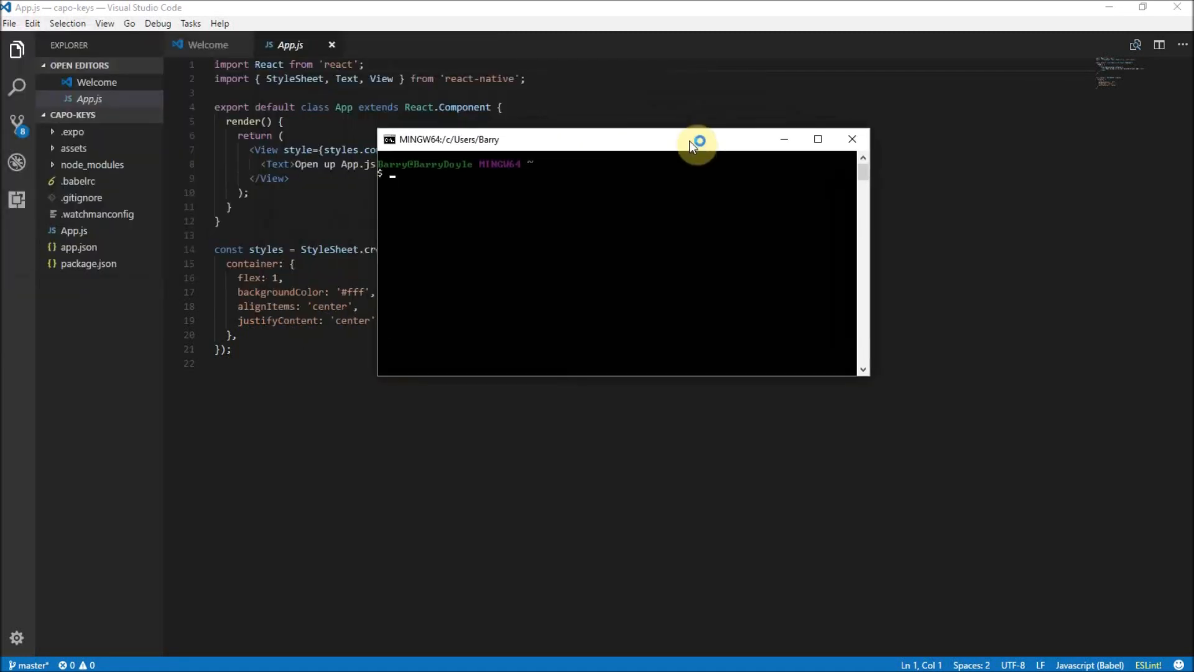
{"action": "mouse_move", "coordinate": [625, 215]}
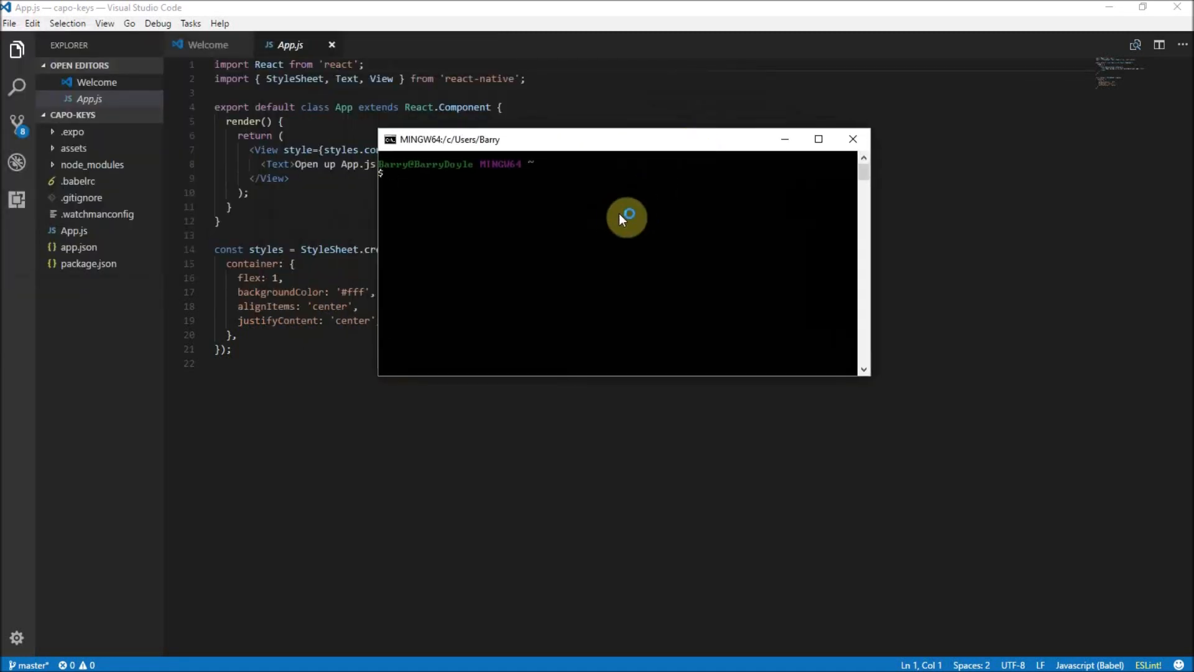
Step: Move the Git Bash shell into Documents/youtube/capo-keys
{"action": "type", "text": "cd dco"}
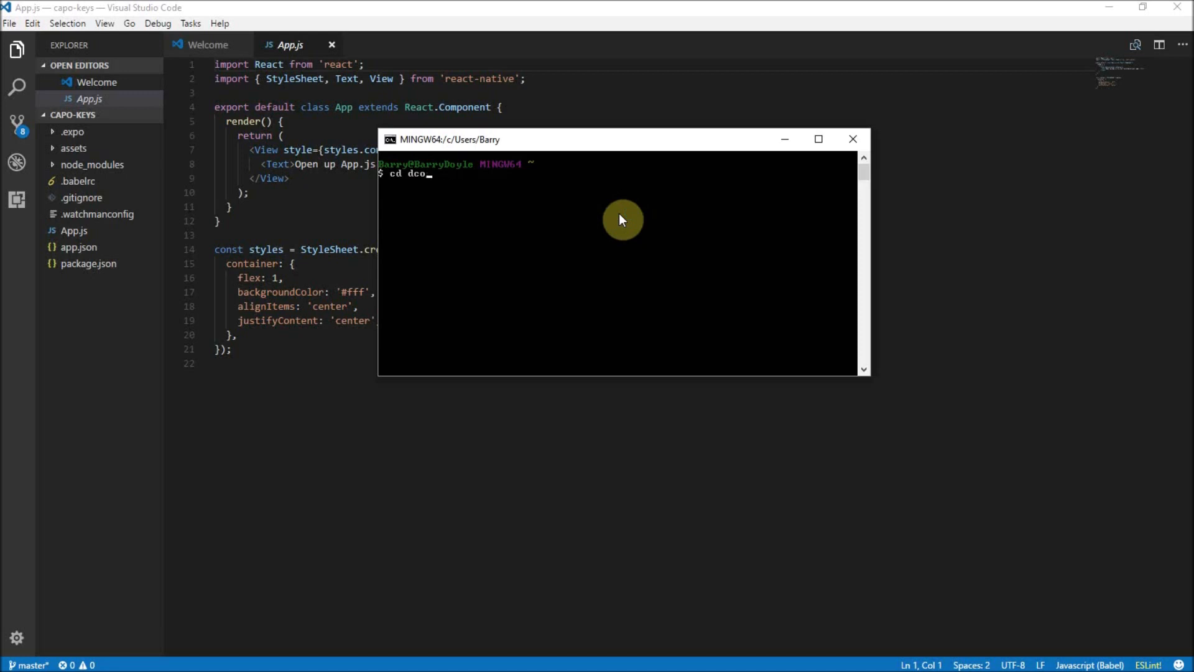
{"action": "type", "text": "ocuments/"}
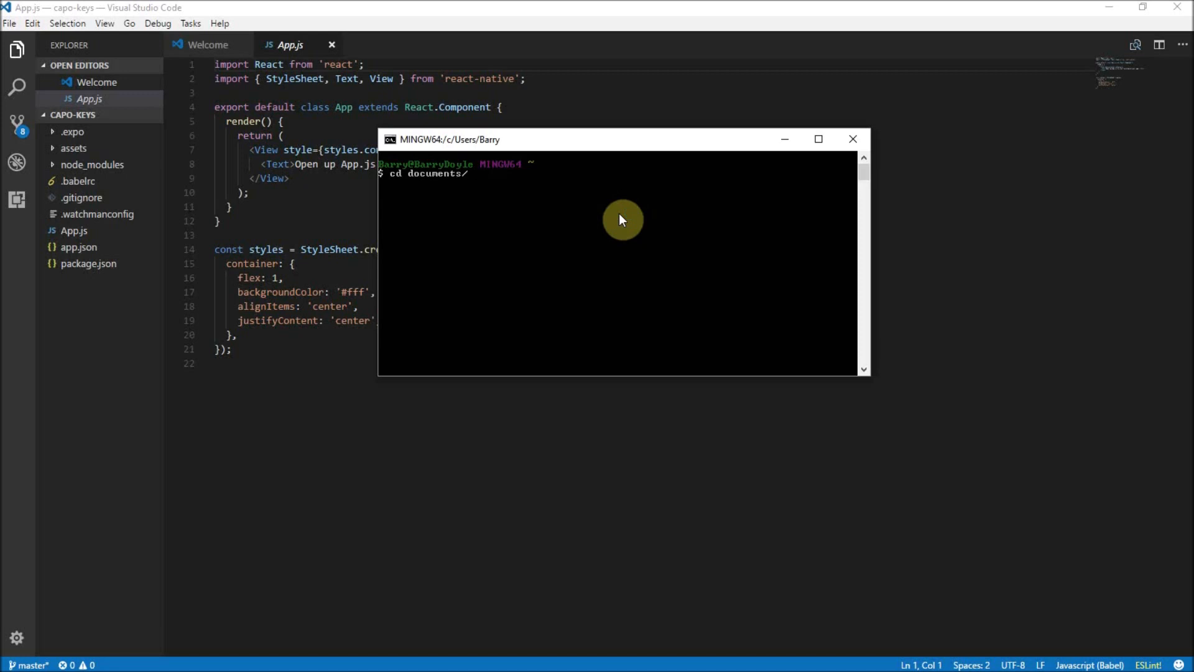
{"action": "type", "text": "youtube/capo-keys"}
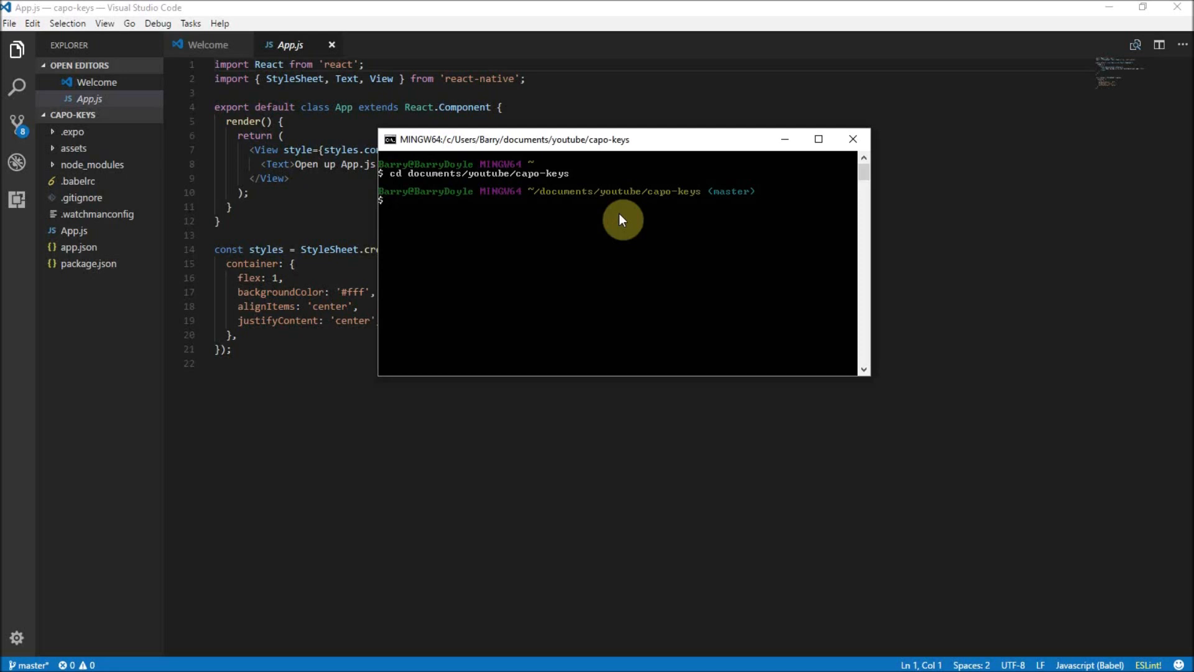
Step: Compose npm install --save-dev for the eslint-config-rallycoding package, correcting its name
{"action": "type", "text": "npm install"}
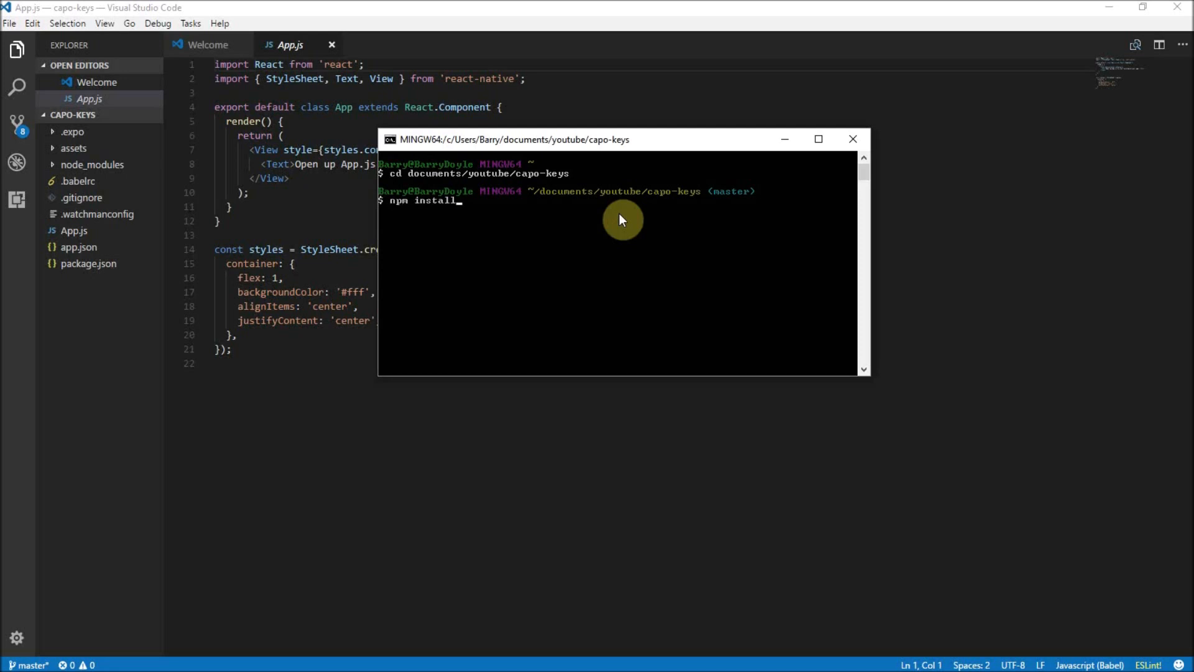
{"action": "type", "text": "--save-dev"}
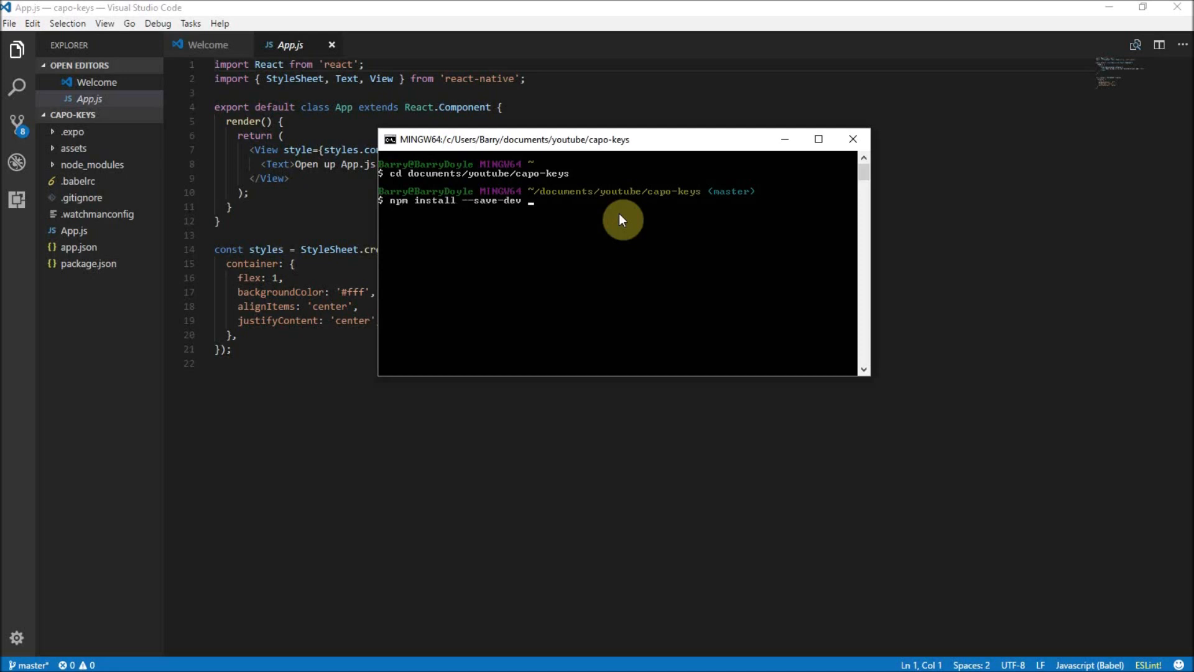
{"action": "type", "text": "eslint"}
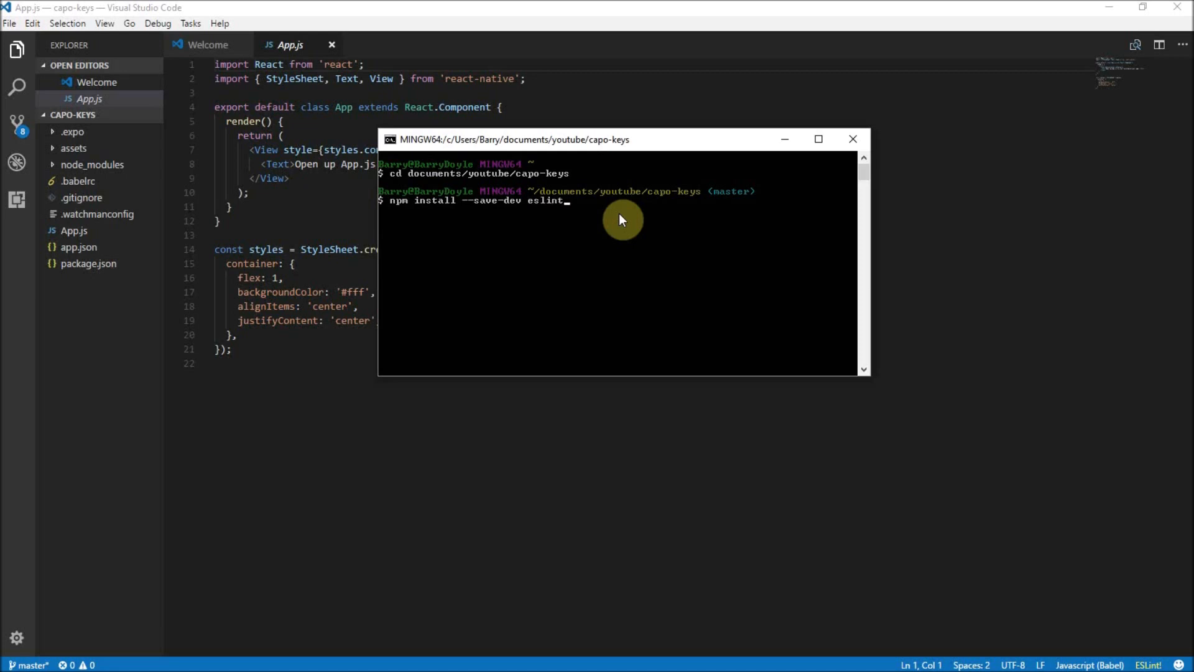
{"action": "type", "text": "-config-ral"}
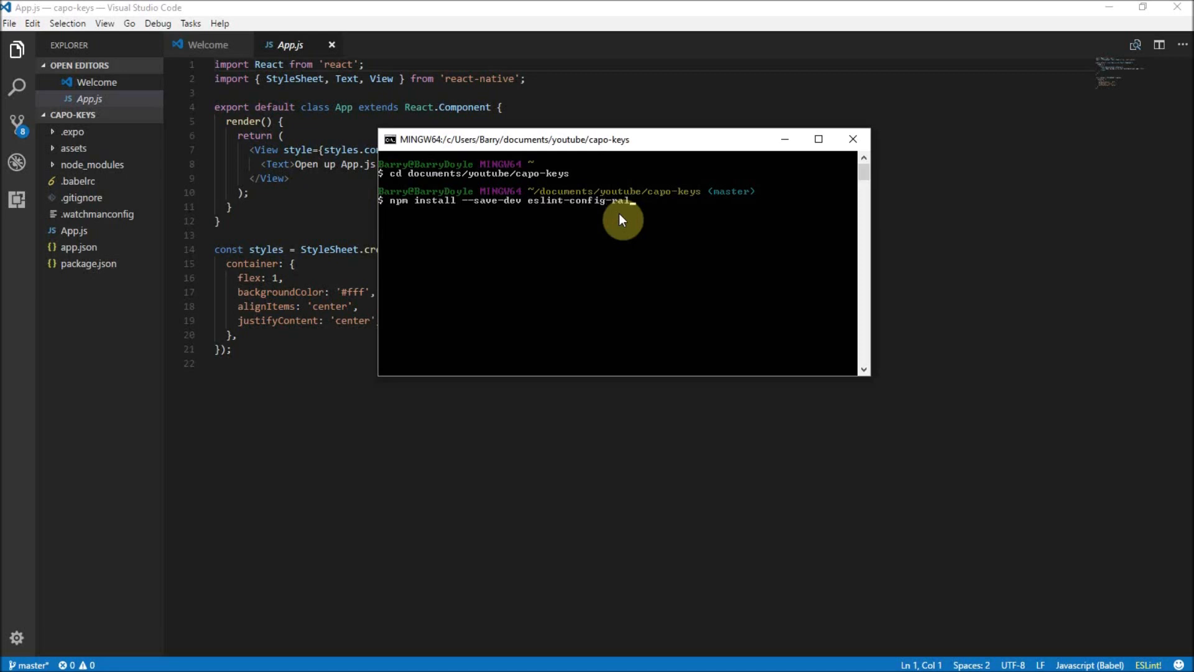
{"action": "type", "text": "lycoding"}
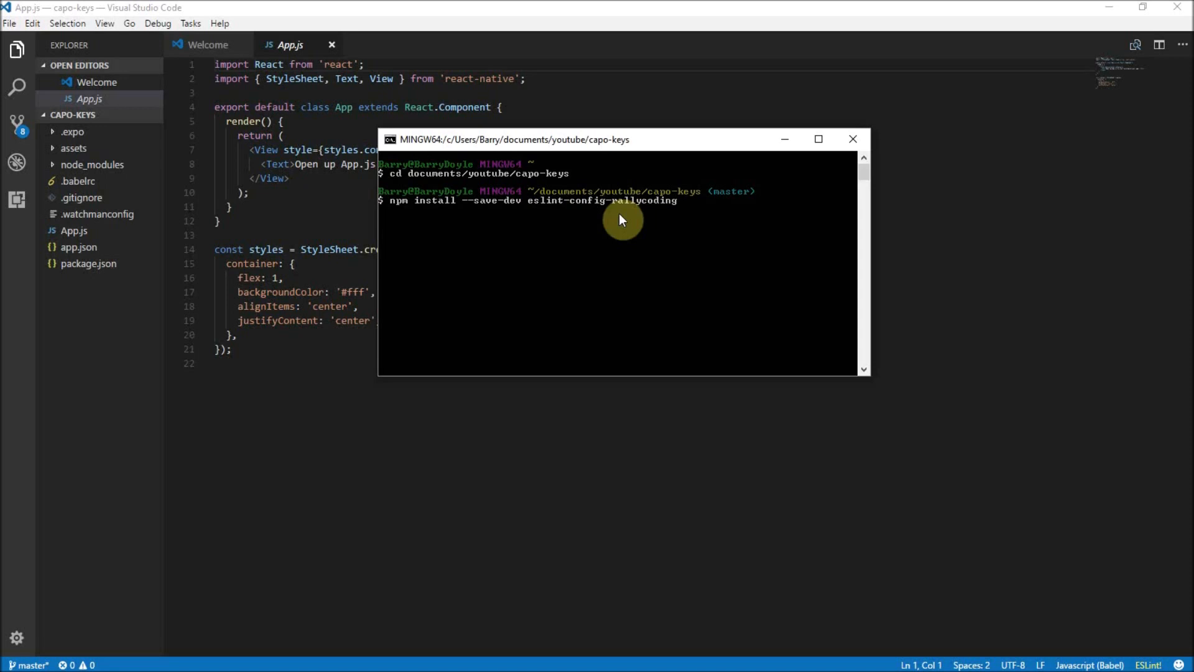
{"action": "key", "text": "BackSpace"}
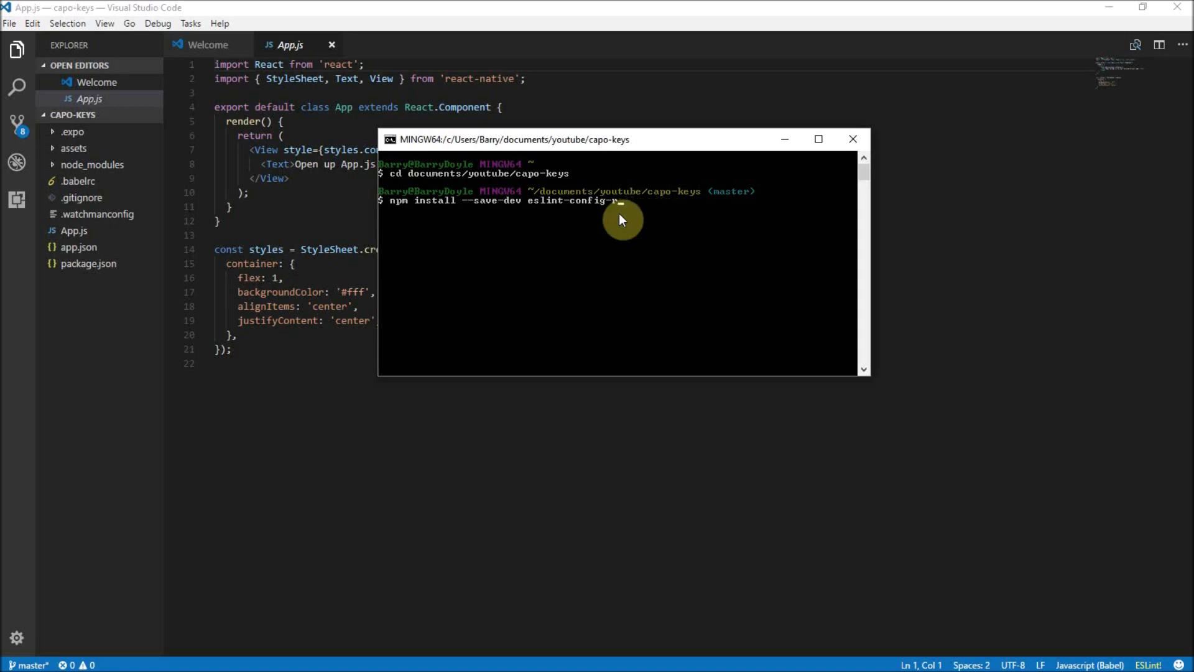
{"action": "type", "text": "universal"}
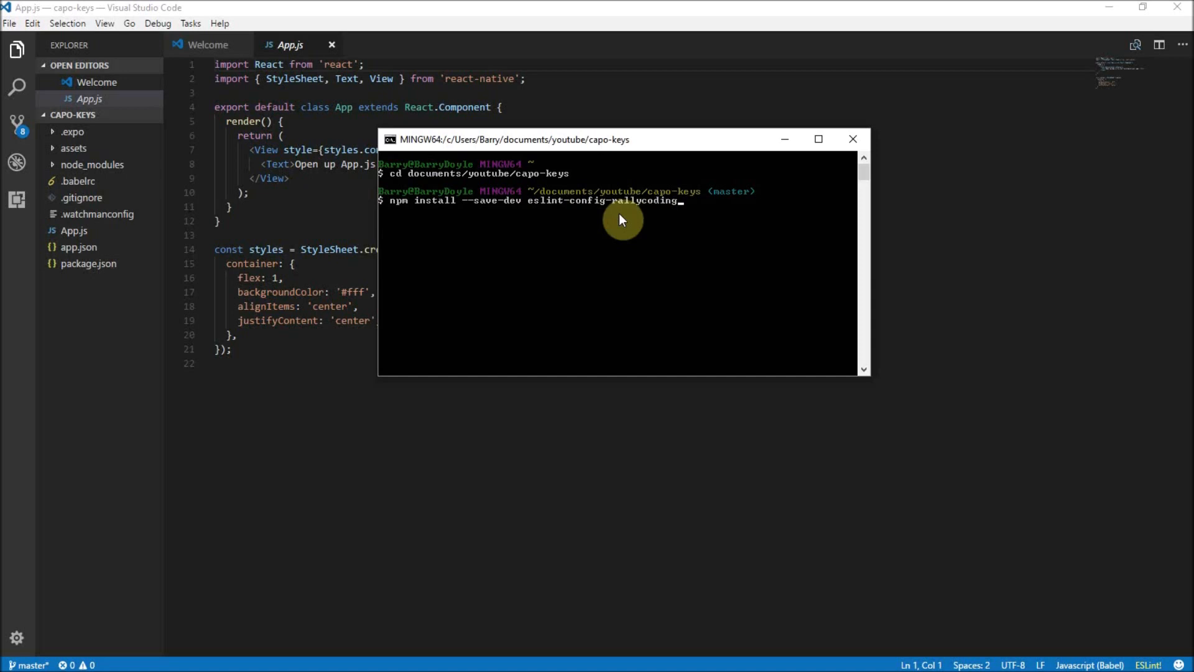
{"action": "mouse_move", "coordinate": [480, 212]}
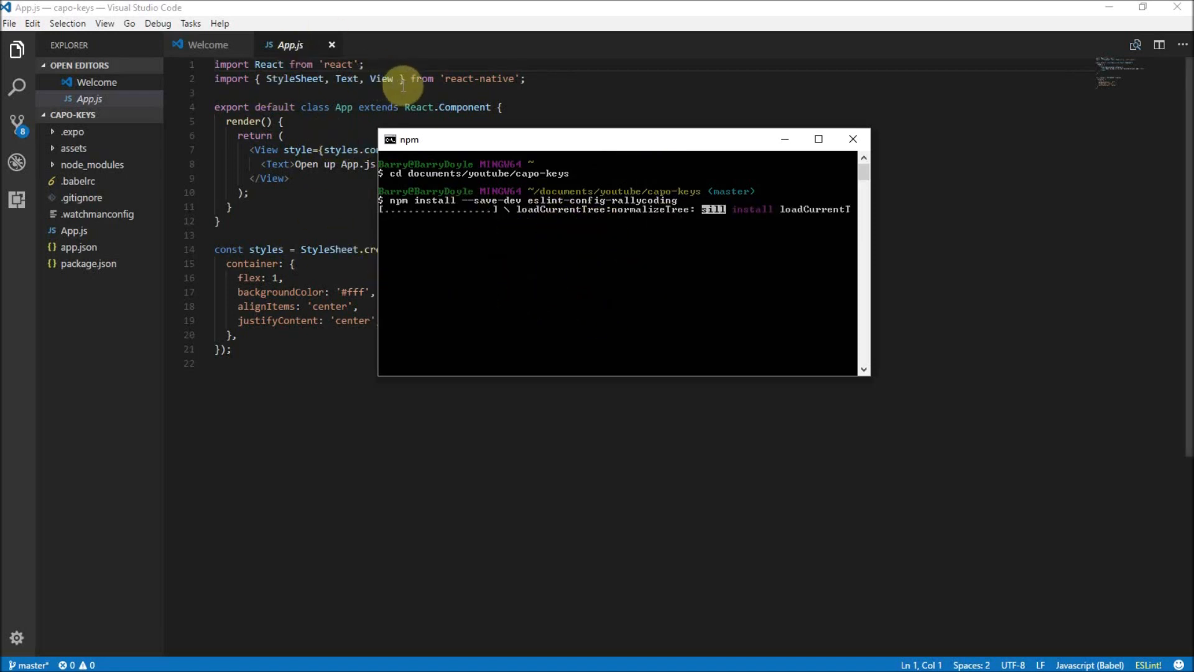
{"action": "mouse_move", "coordinate": [334, 181]}
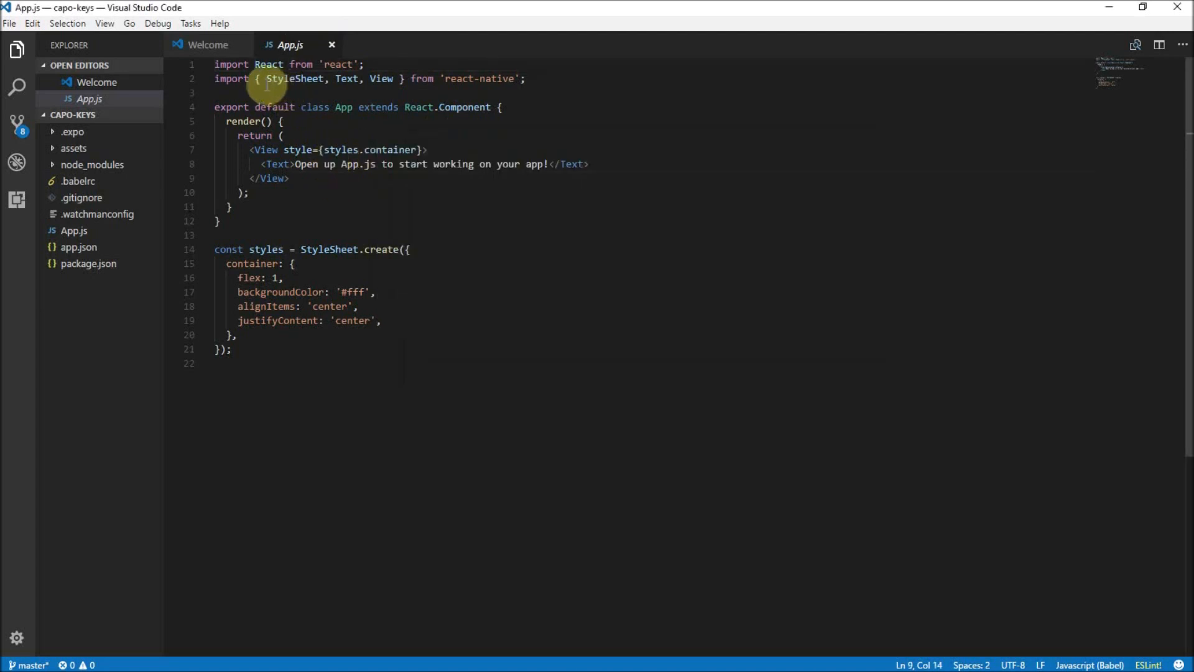
Step: Back in VS Code, add a new .eslintrc file at the capo-keys root
{"action": "left_click", "coordinate": [413, 78]}
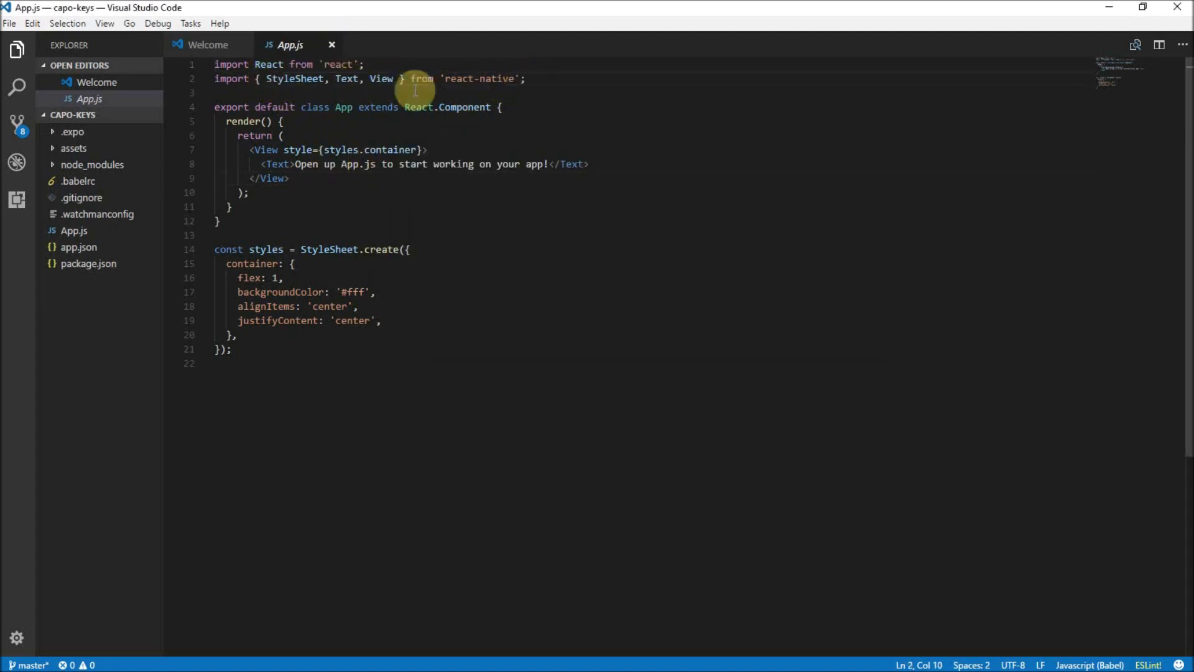
{"action": "double_click", "coordinate": [294, 78]}
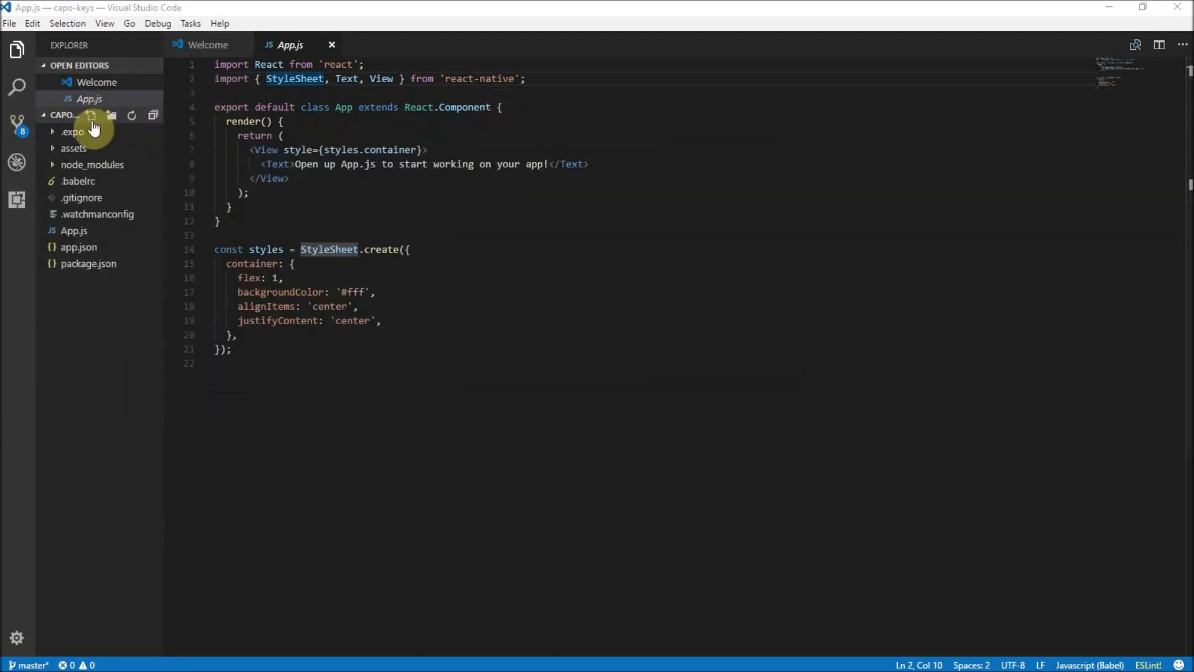
{"action": "mouse_move", "coordinate": [91, 115]}
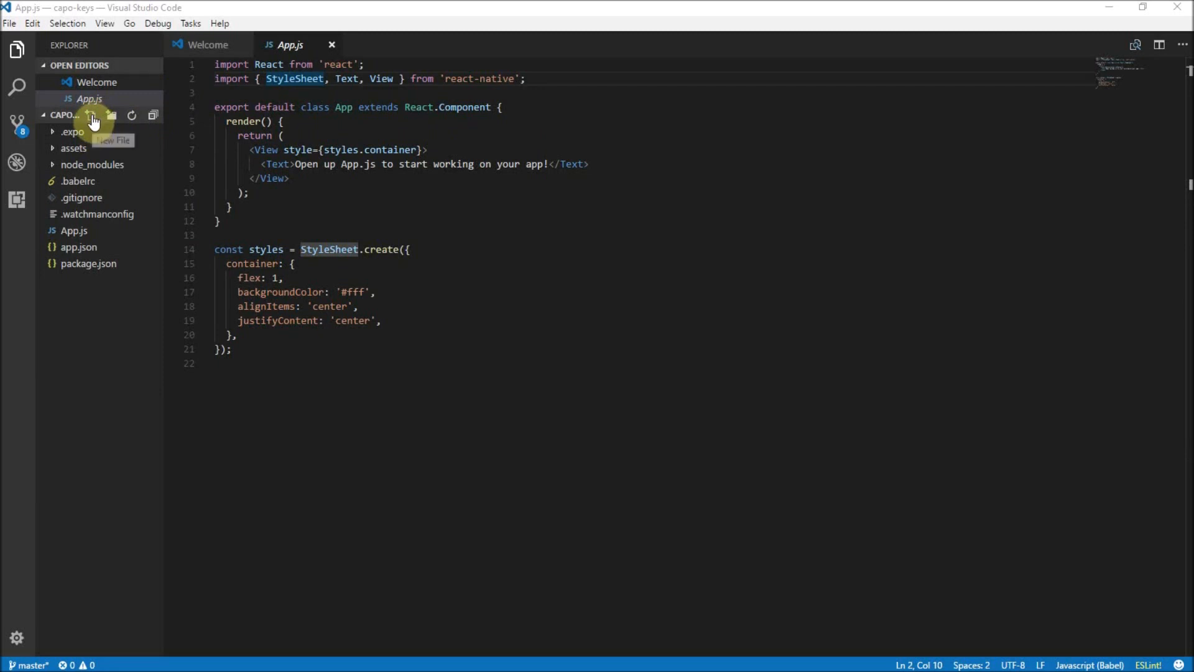
{"action": "left_click", "coordinate": [111, 114]}
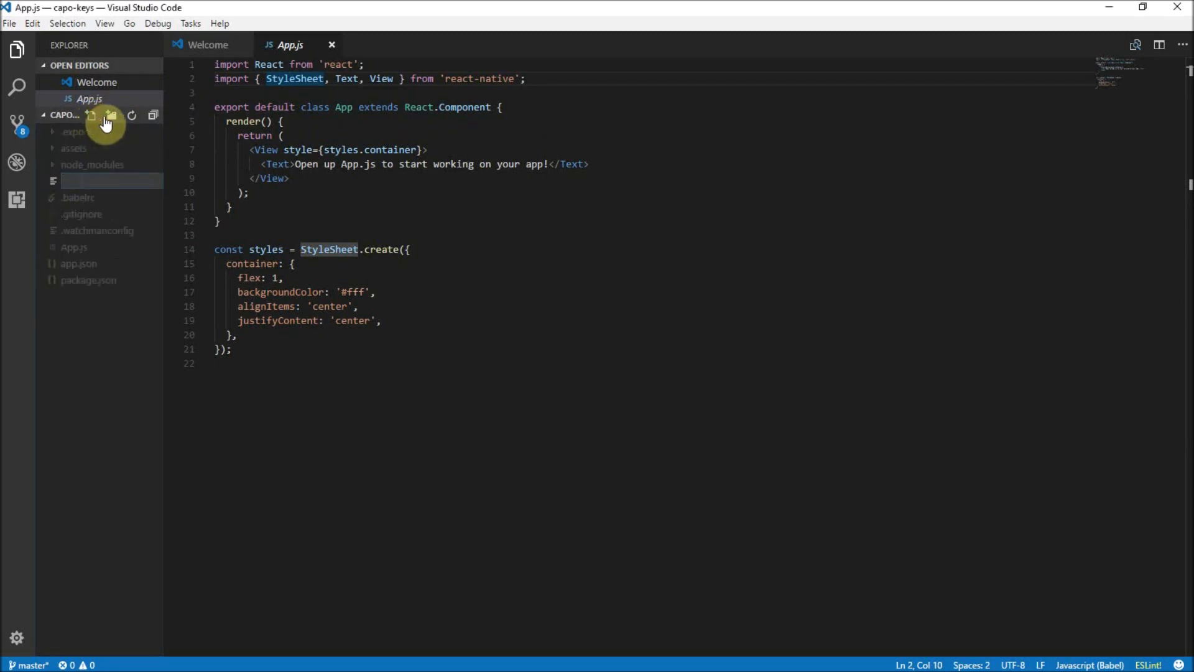
{"action": "left_click", "coordinate": [111, 114]}
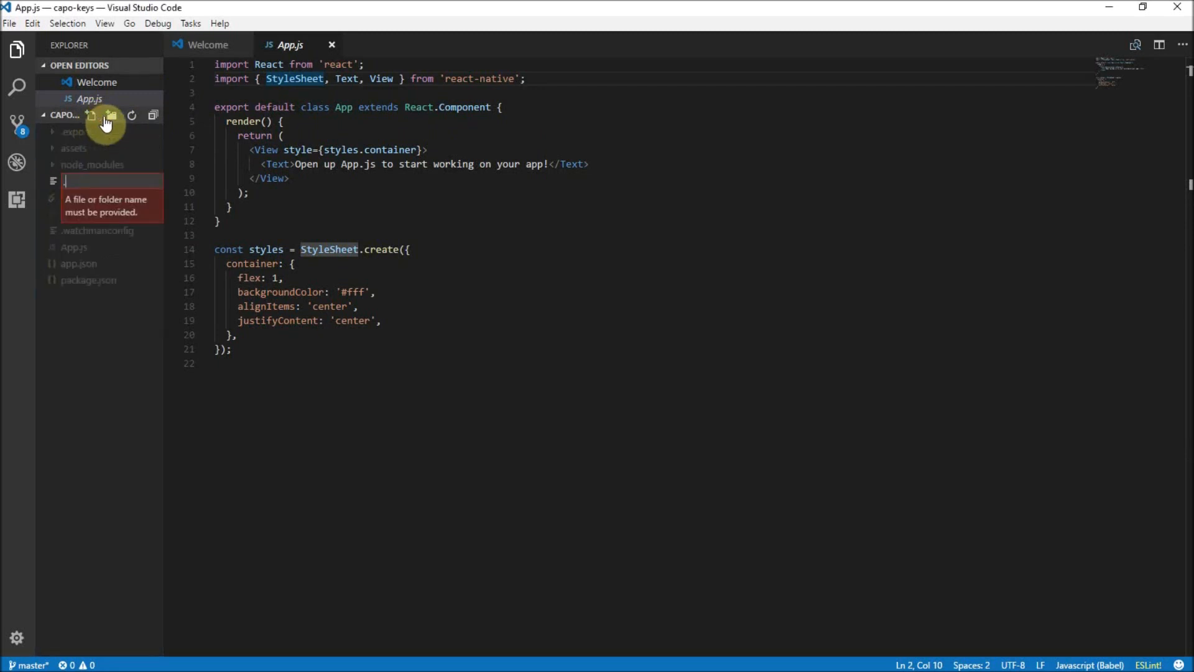
{"action": "type", "text": ".eslintrc"}
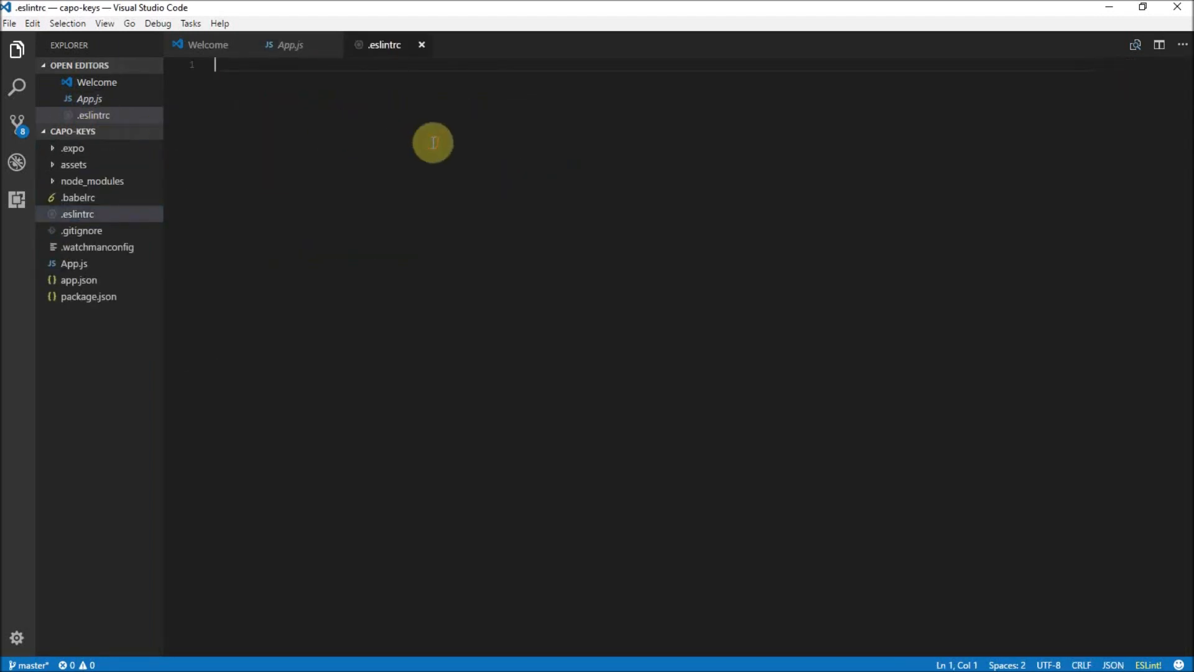
Step: Fill .eslintrc with { "extends": "eslint-config-rallycoding" } and save it
{"action": "type", "text": "{"}
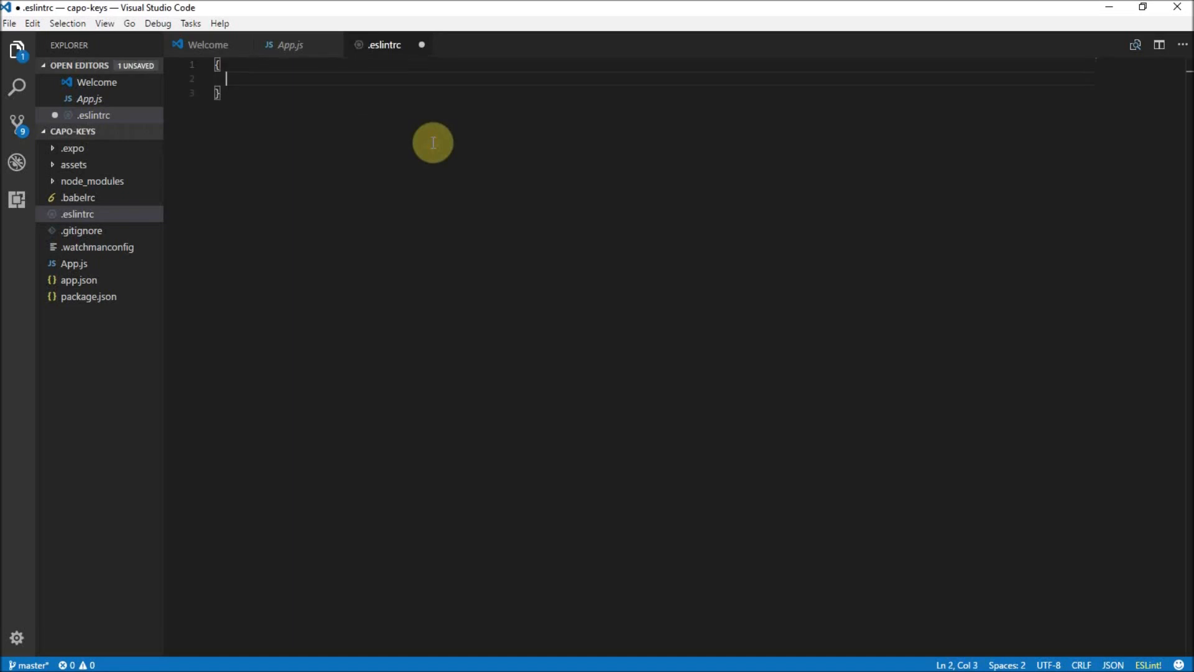
{"action": "type", "text": "\"extends\":"}
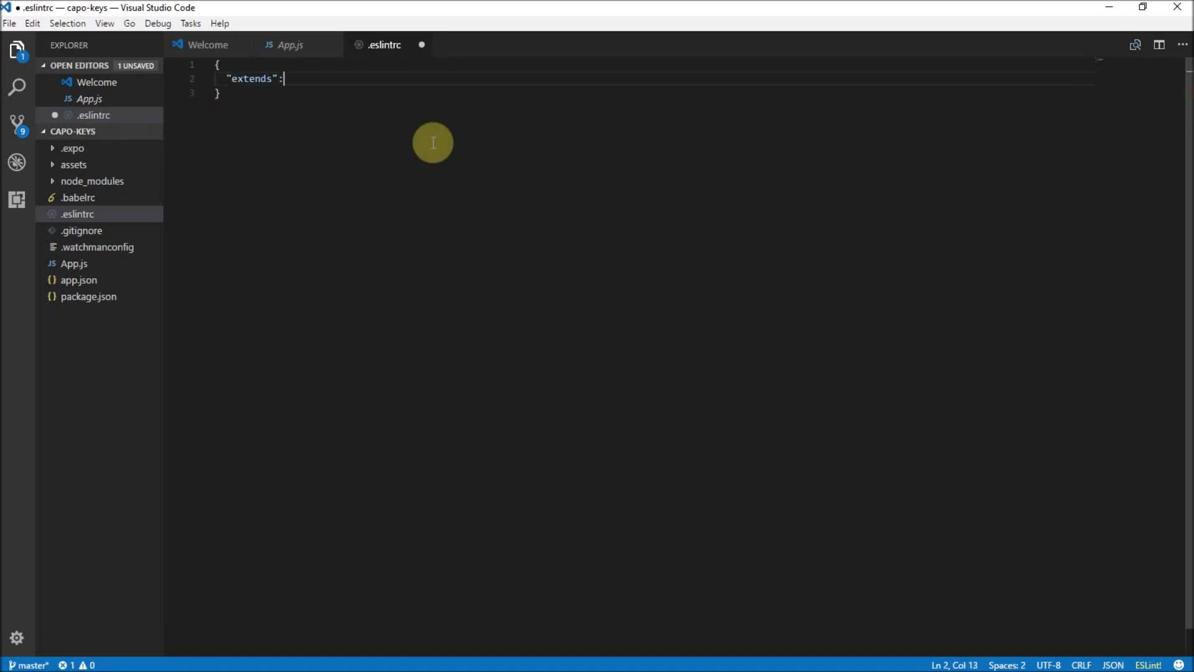
{"action": "type", "text": "\"eslint\""}
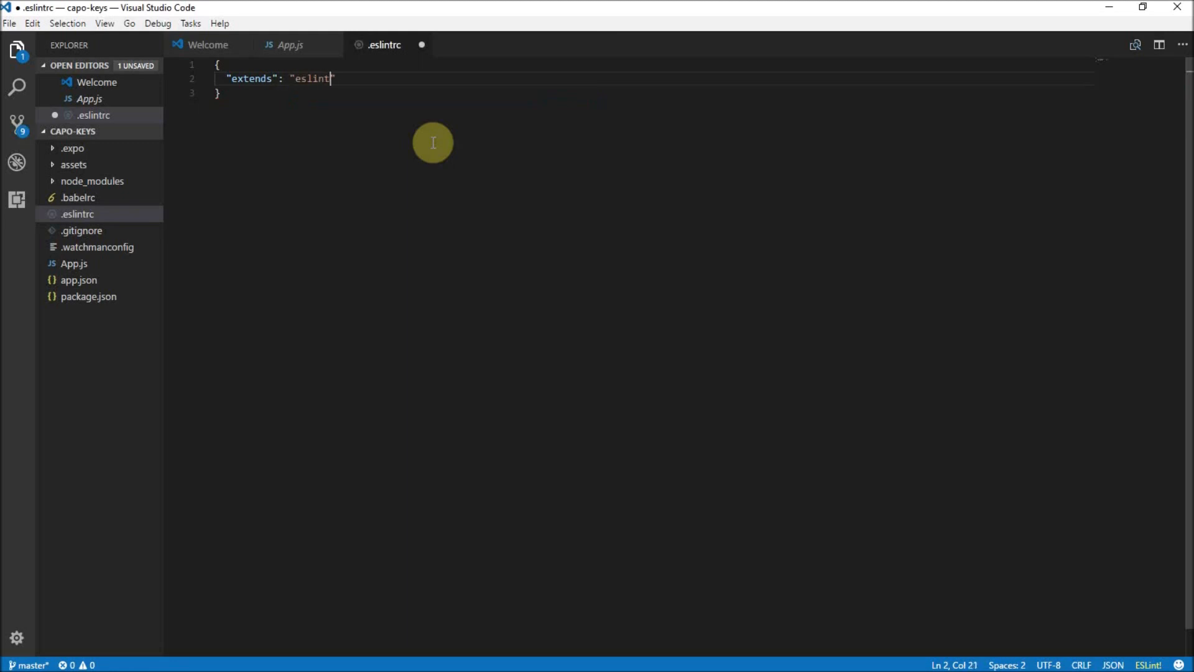
{"action": "type", "text": "-config"}
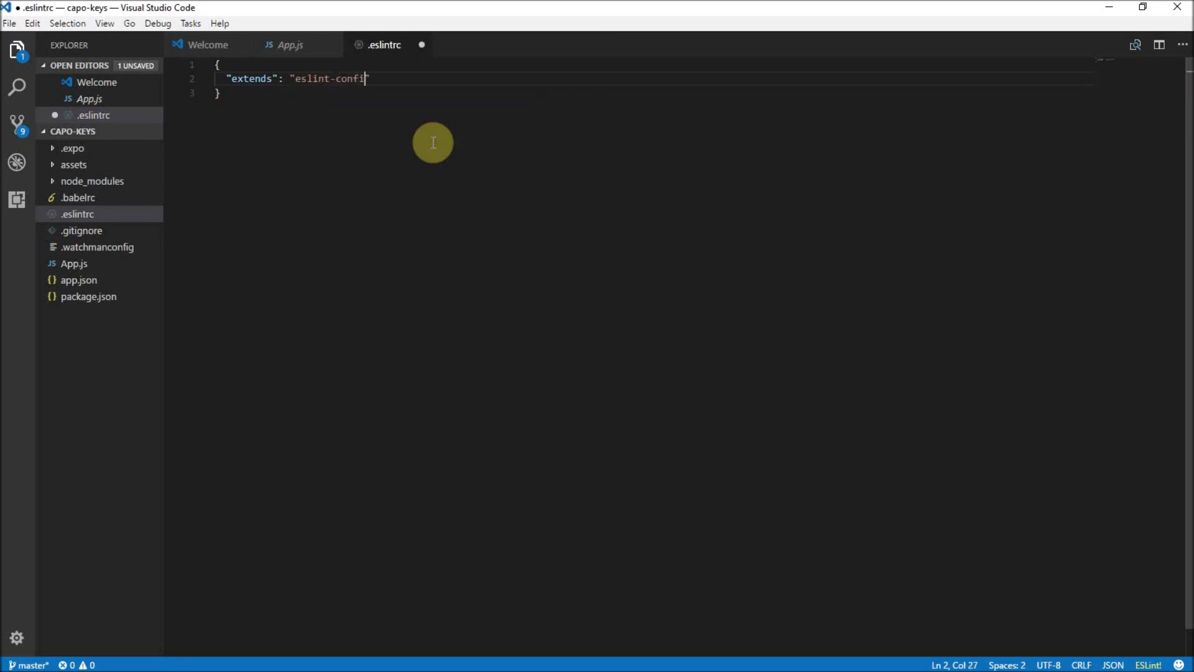
{"action": "type", "text": "-rallycodin"}
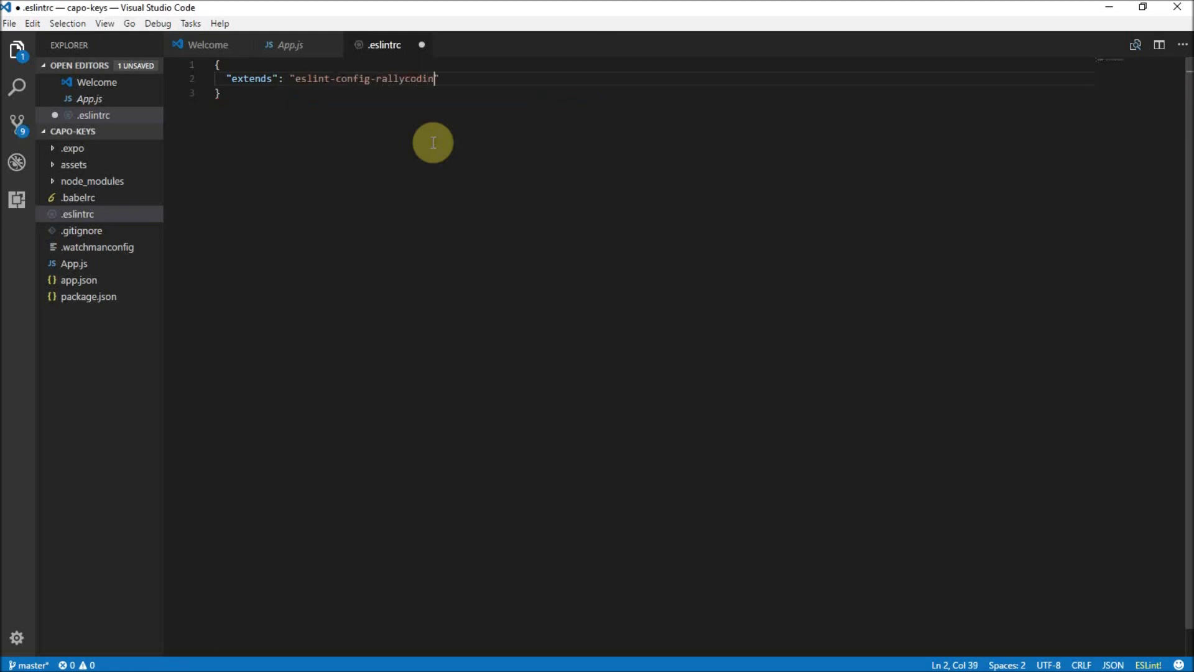
{"action": "type", "text": "g"}
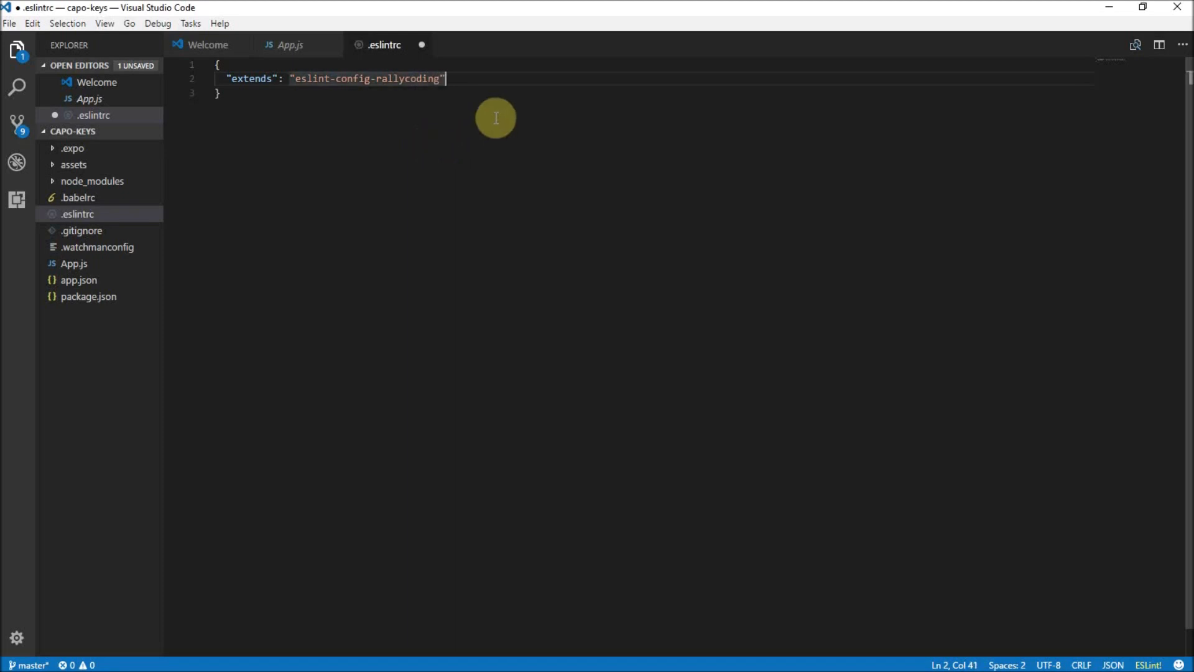
{"action": "key", "text": "ctrl+s"}
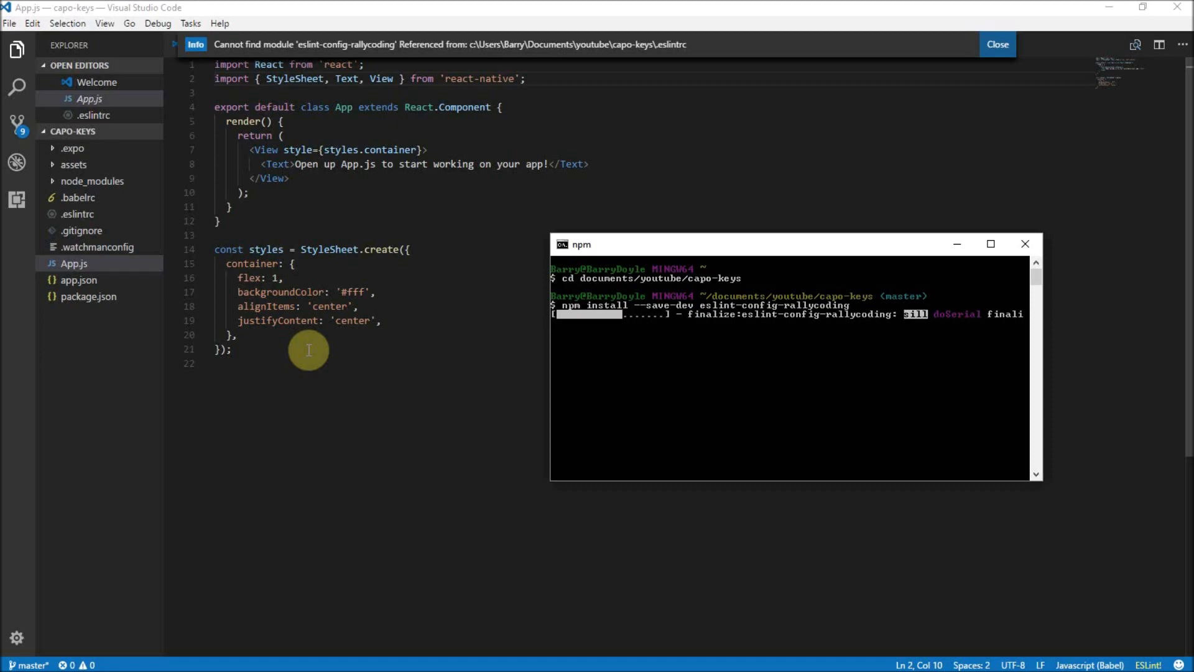
{"action": "mouse_move", "coordinate": [319, 360]}
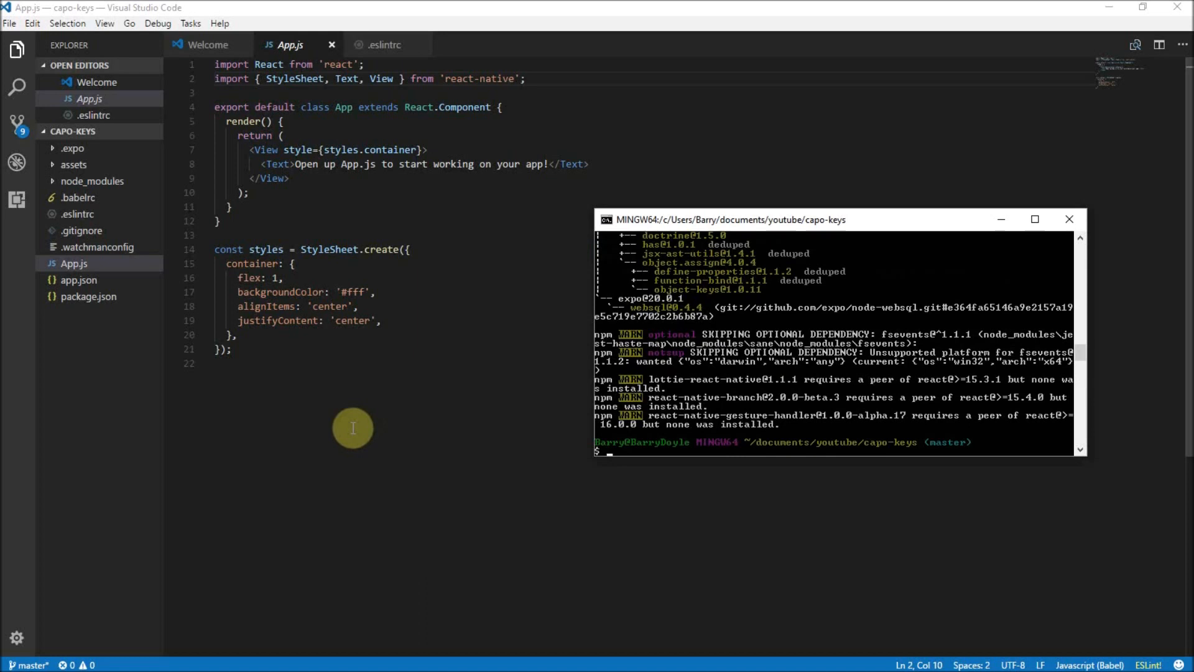
{"action": "mouse_move", "coordinate": [369, 394]}
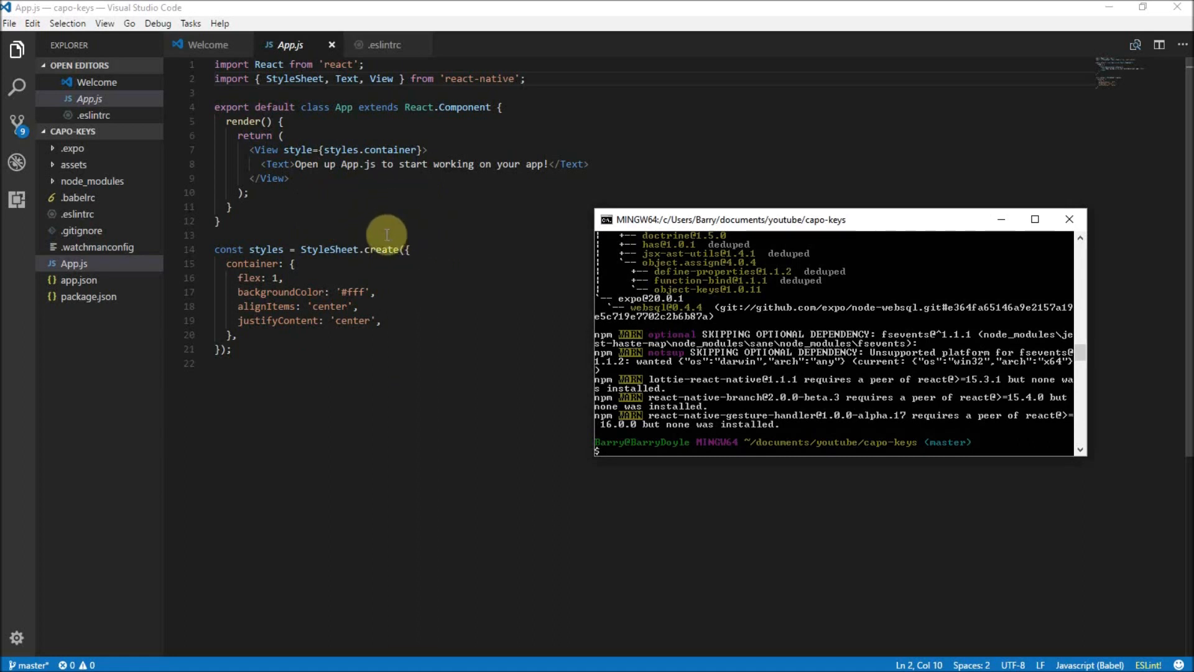
{"action": "mouse_move", "coordinate": [355, 213]}
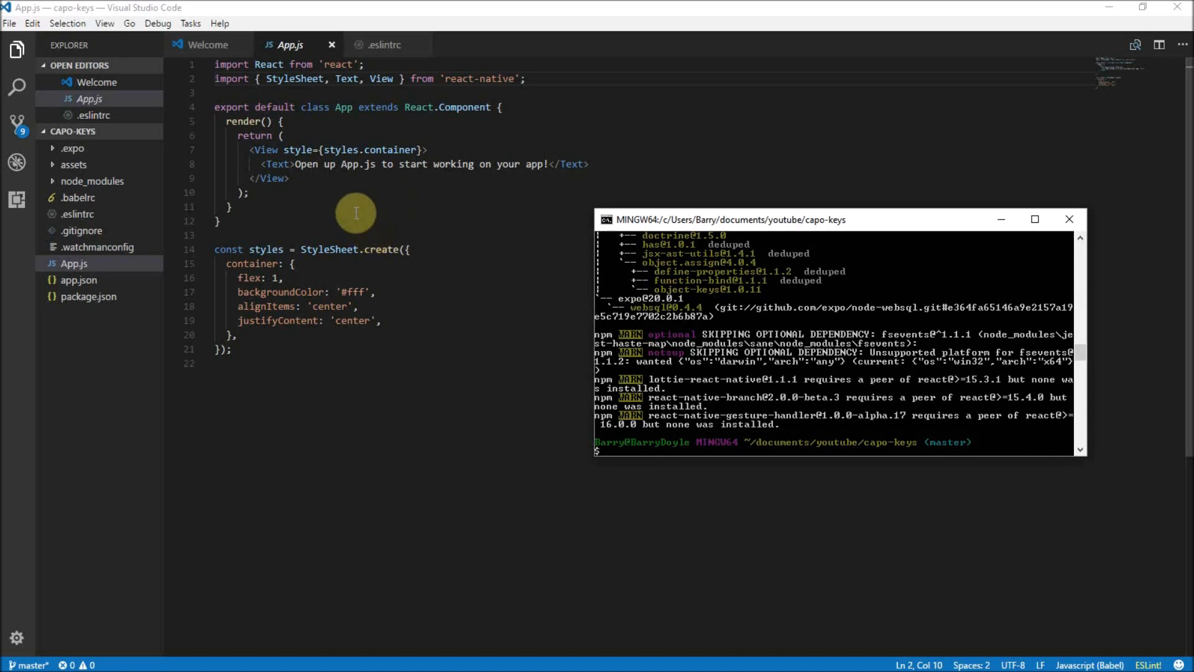
{"action": "mouse_move", "coordinate": [376, 212]}
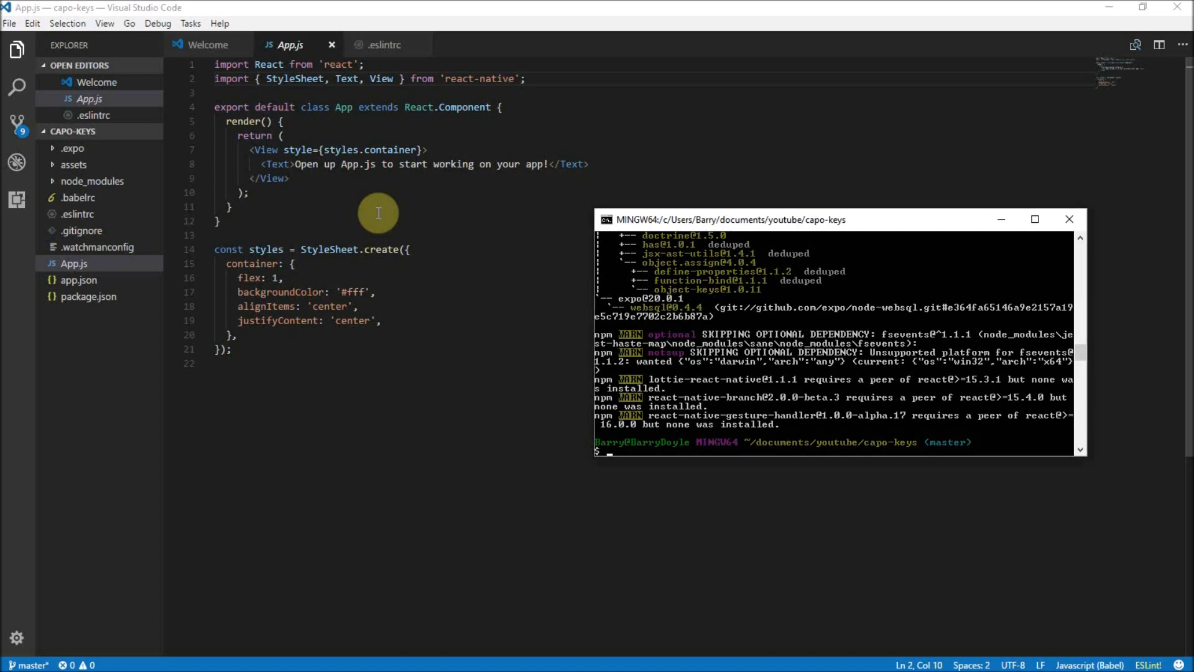
{"action": "mouse_move", "coordinate": [449, 179]}
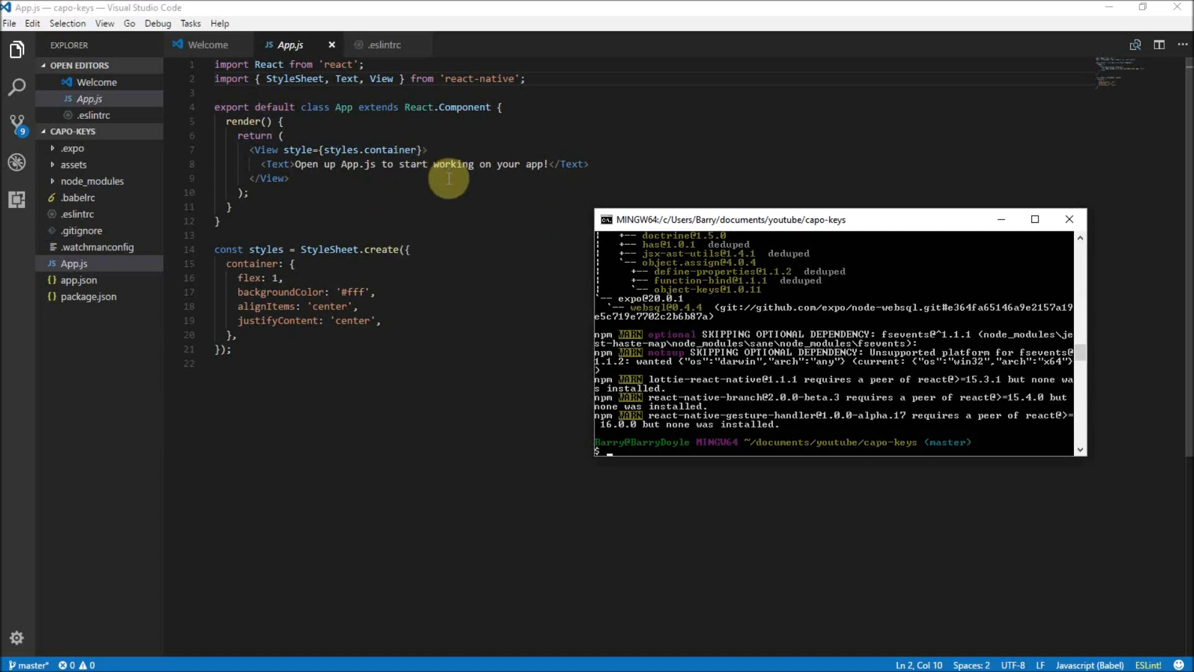
{"action": "mouse_move", "coordinate": [426, 209]}
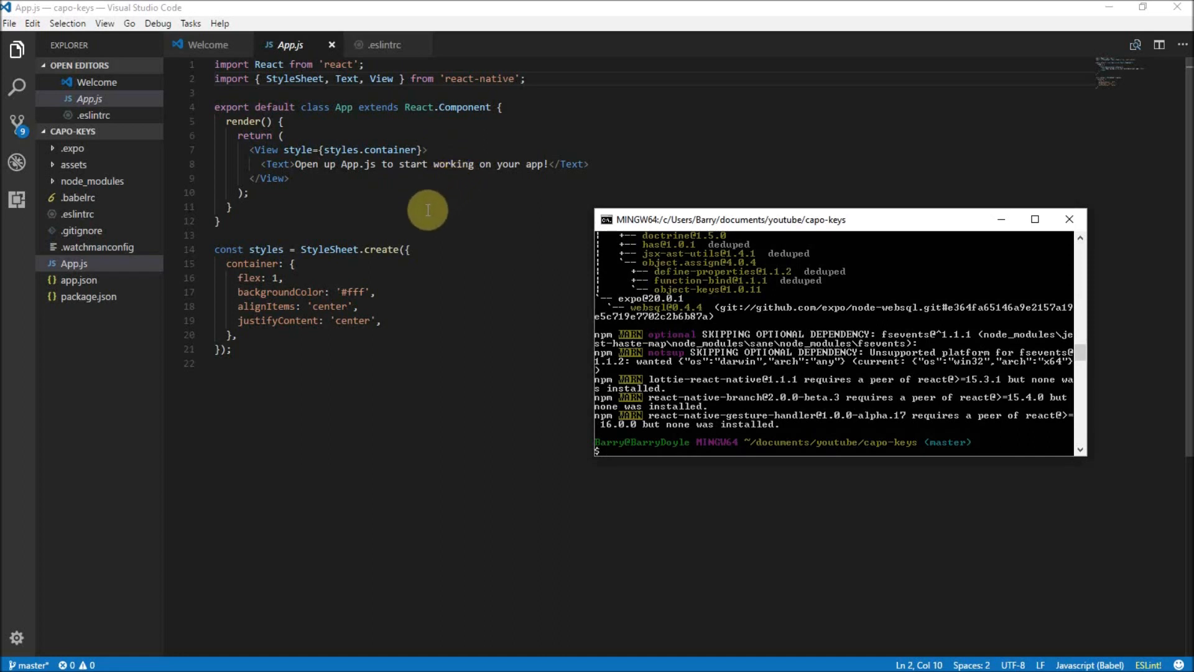
{"action": "mouse_move", "coordinate": [242, 344]}
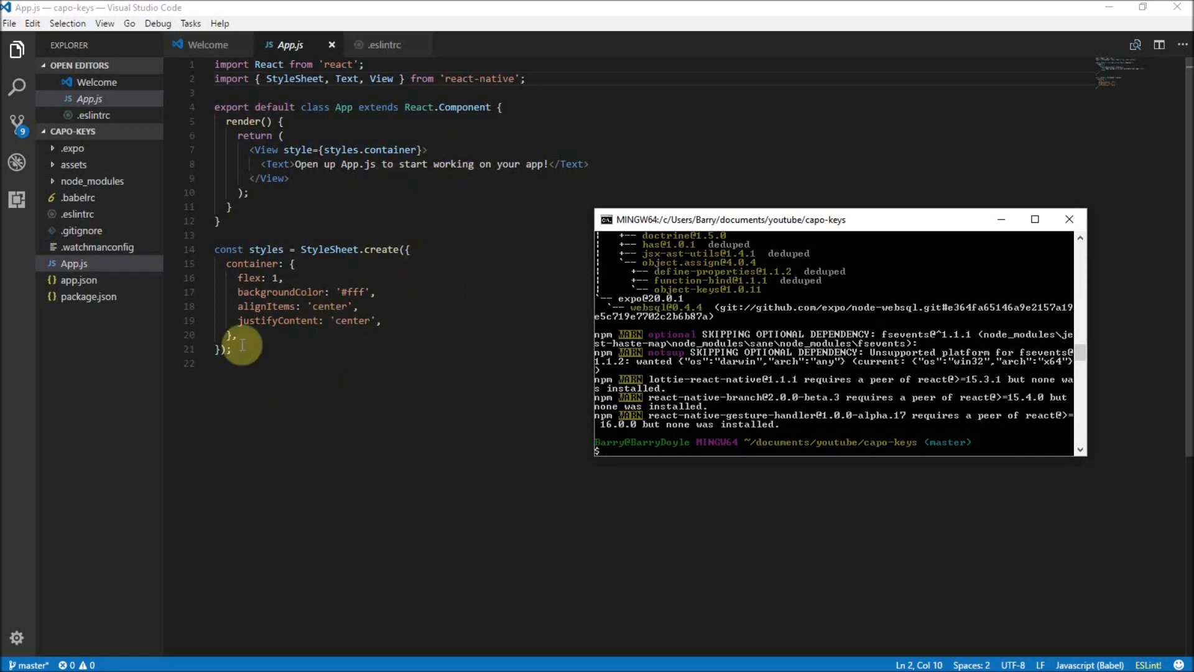
{"action": "mouse_move", "coordinate": [375, 364]}
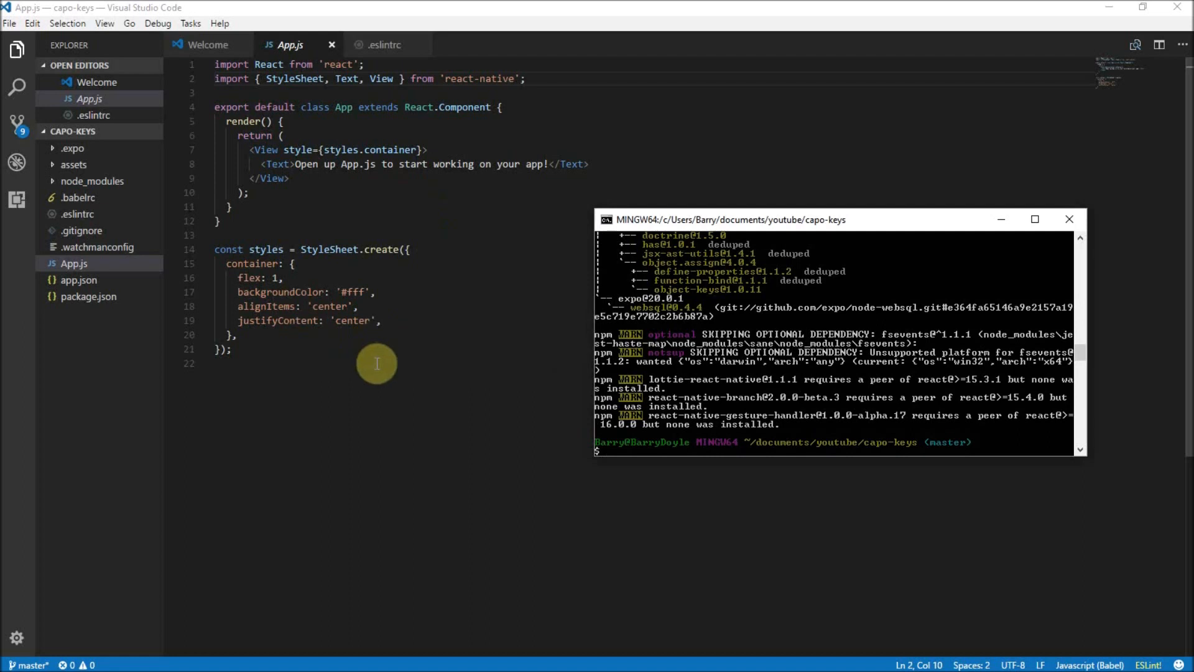